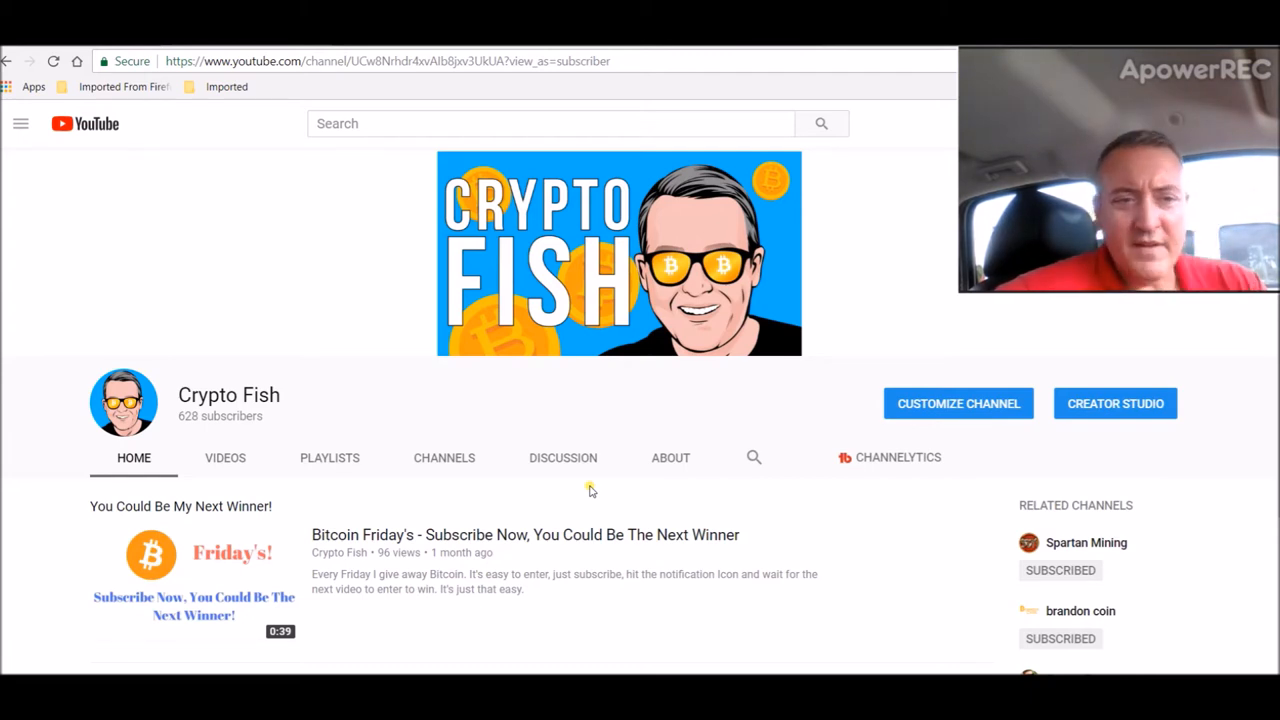
mouse_move(18, 315)
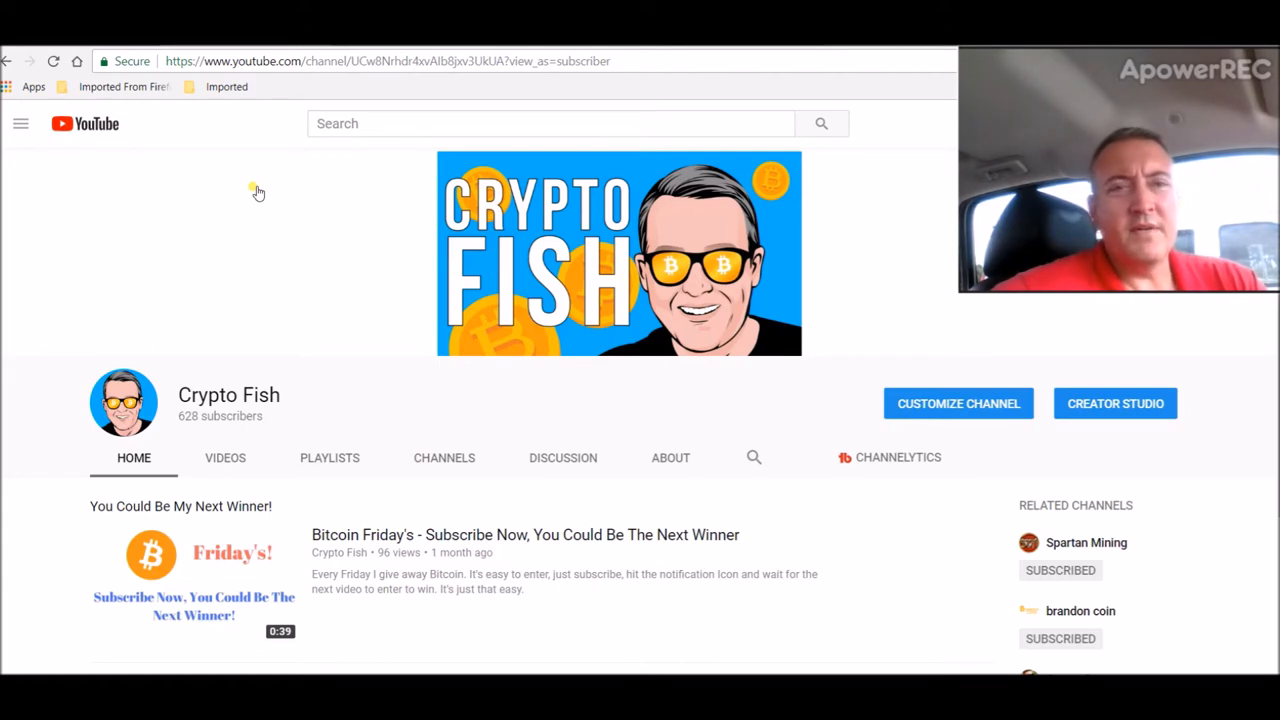
mouse_move(338, 181)
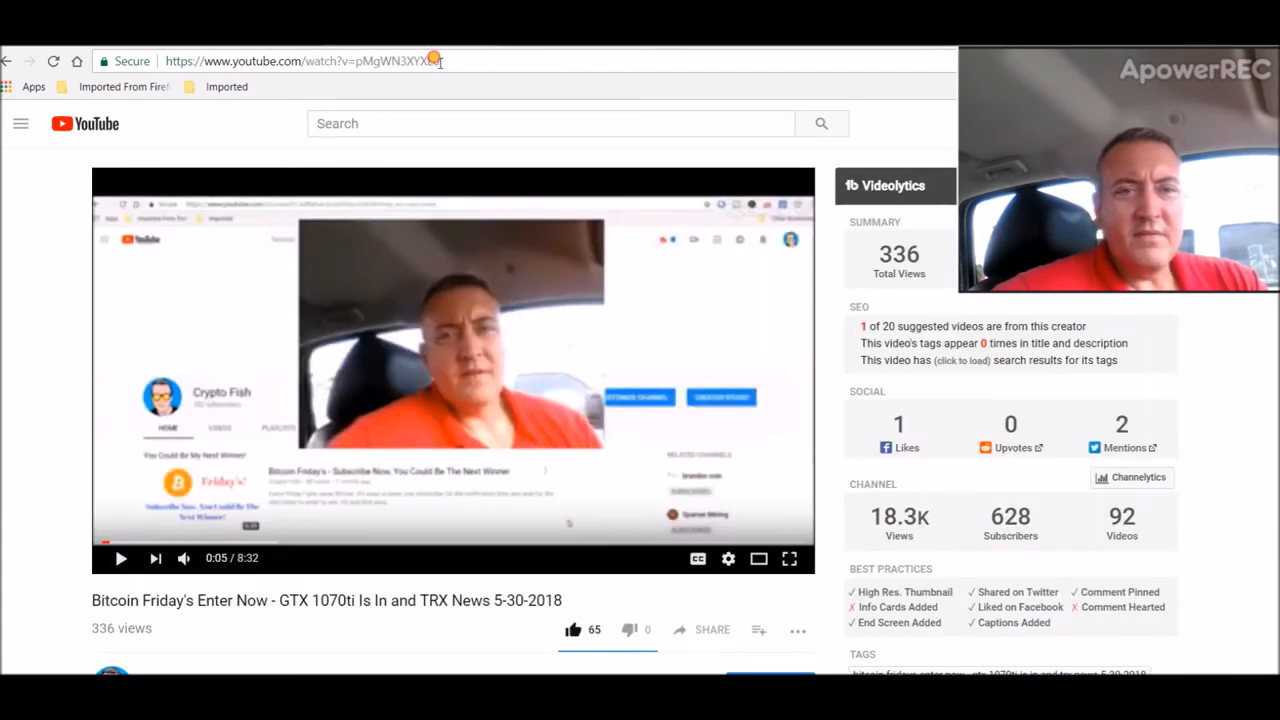
- Select the Bitcoin Friday's giveaway video's URL in the address bar to copy it
click(300, 61)
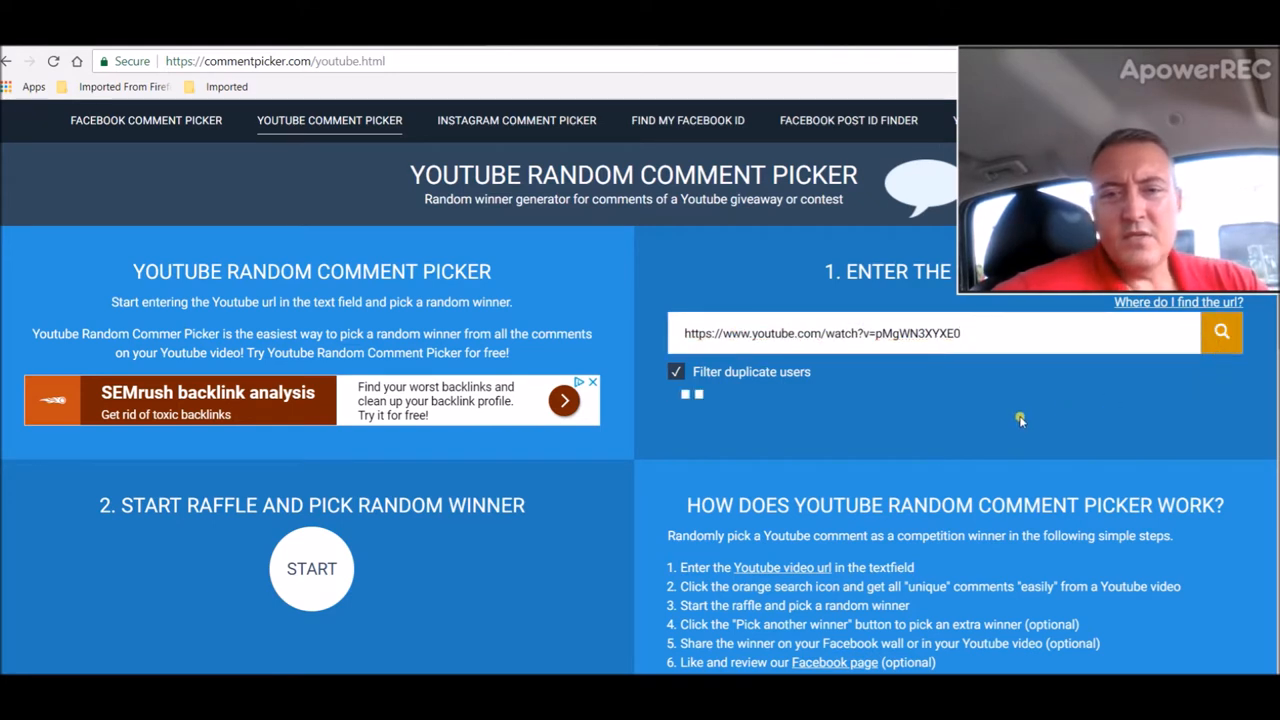
- Fetch the video's 173 unique commenters and draw a random winner with a Bitcoin address
click(1221, 332)
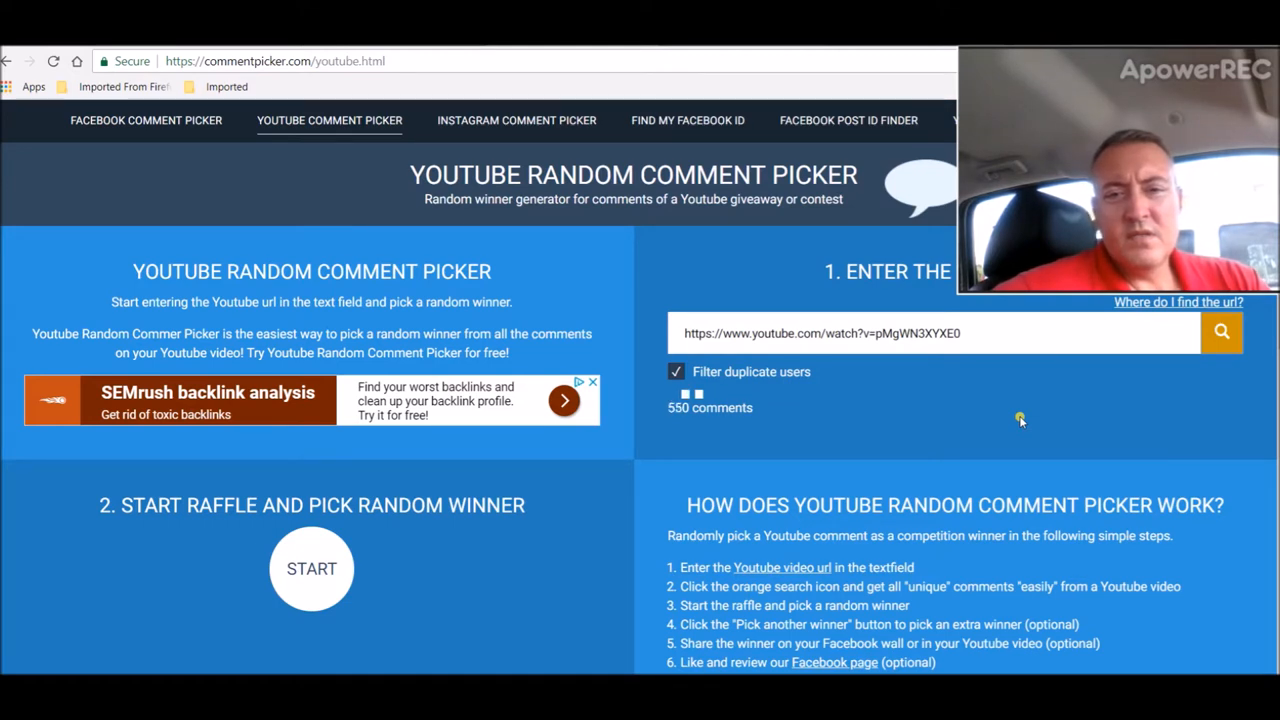
click(1221, 332)
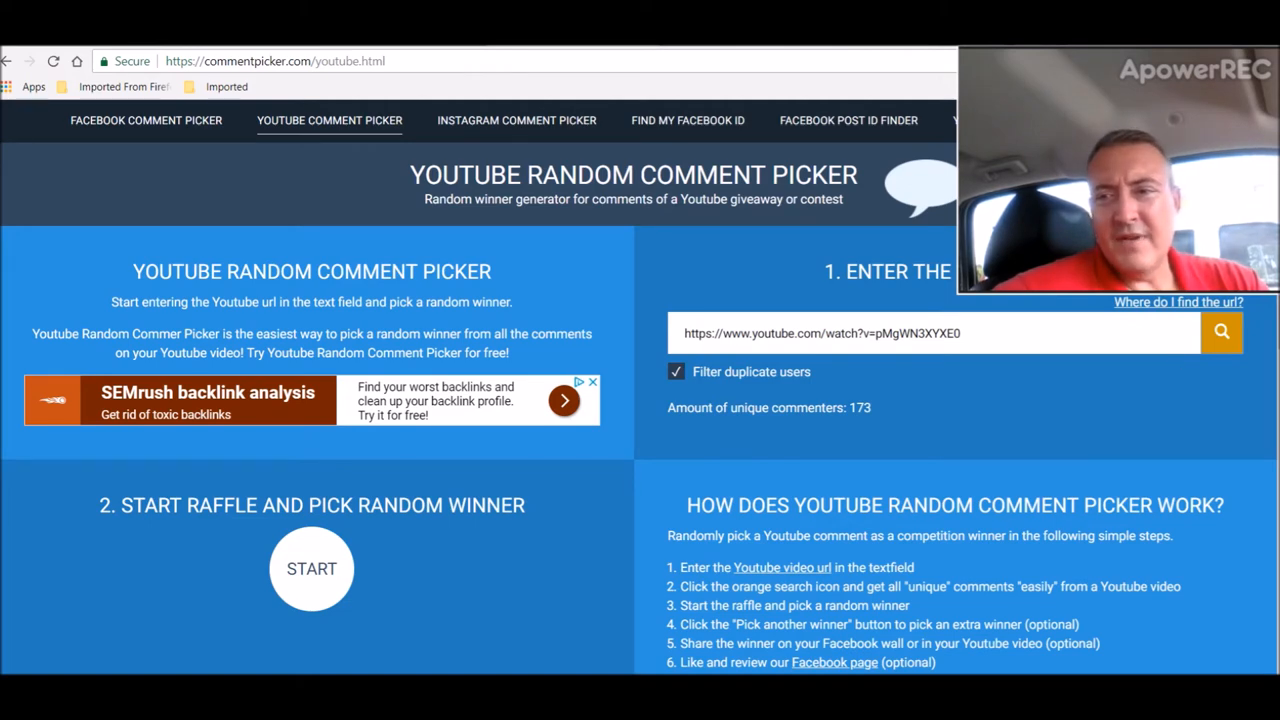
scroll(down, 3)
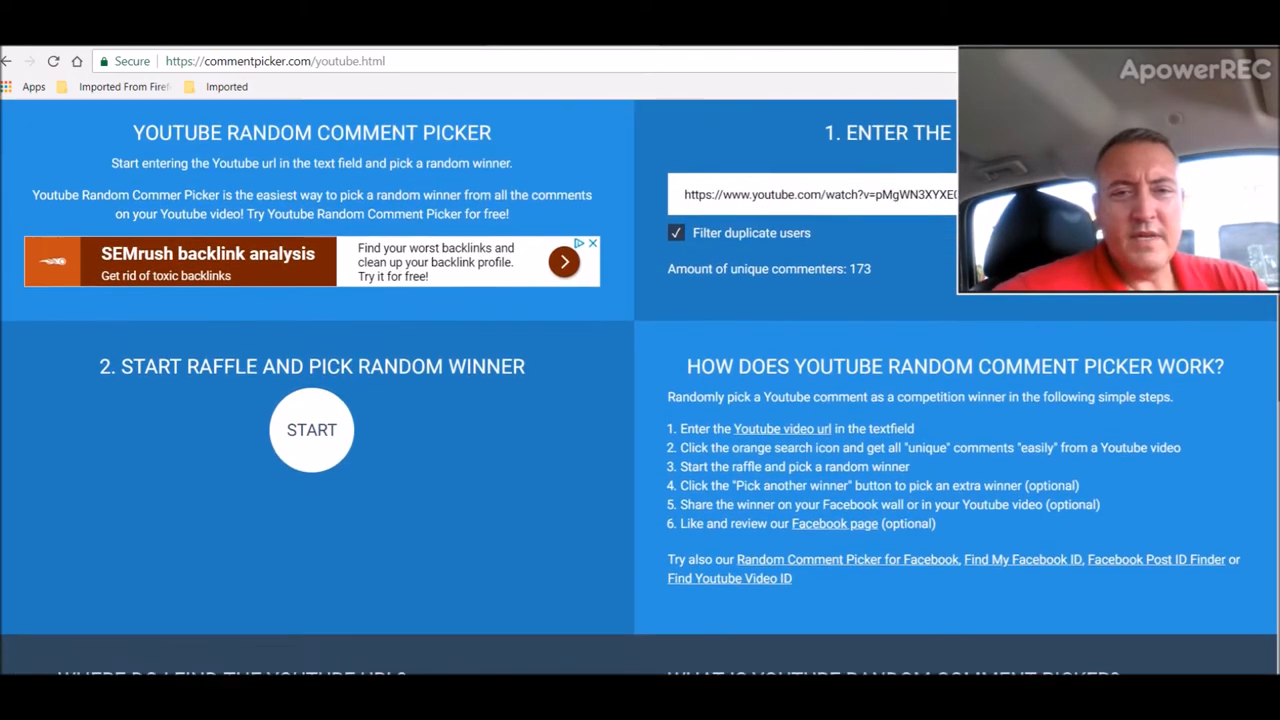
scroll(down, 3)
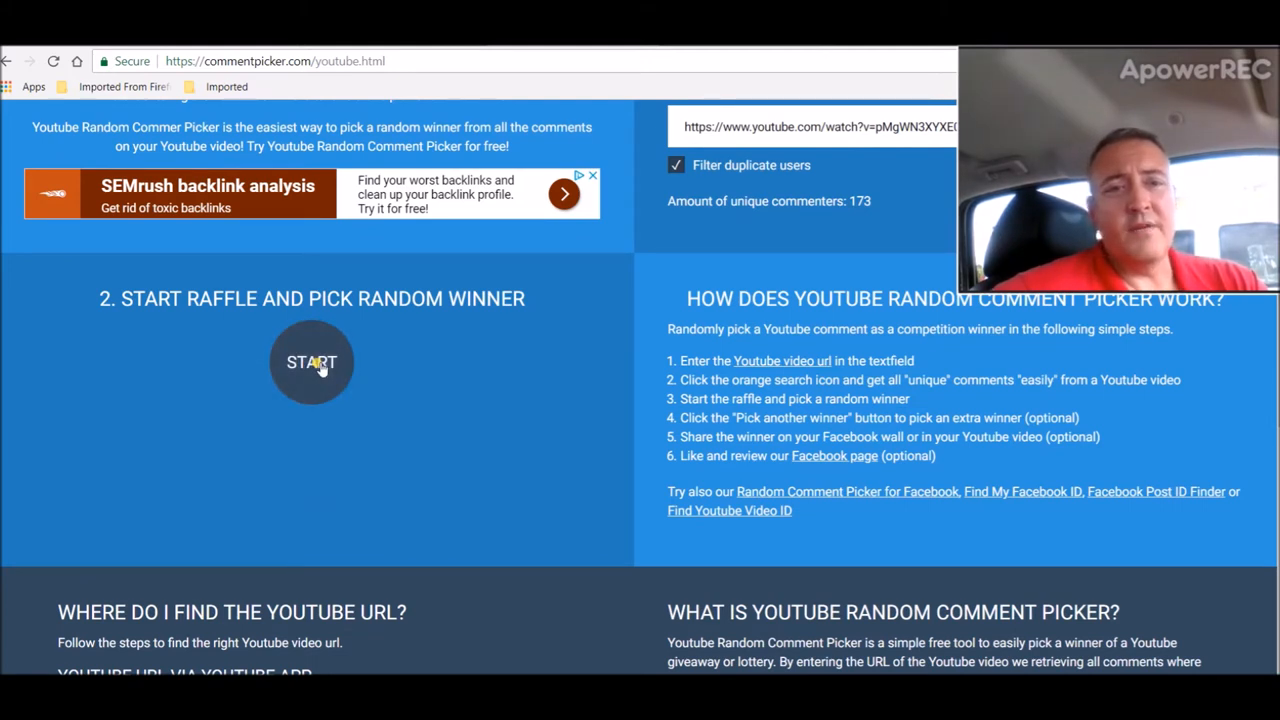
click(312, 362)
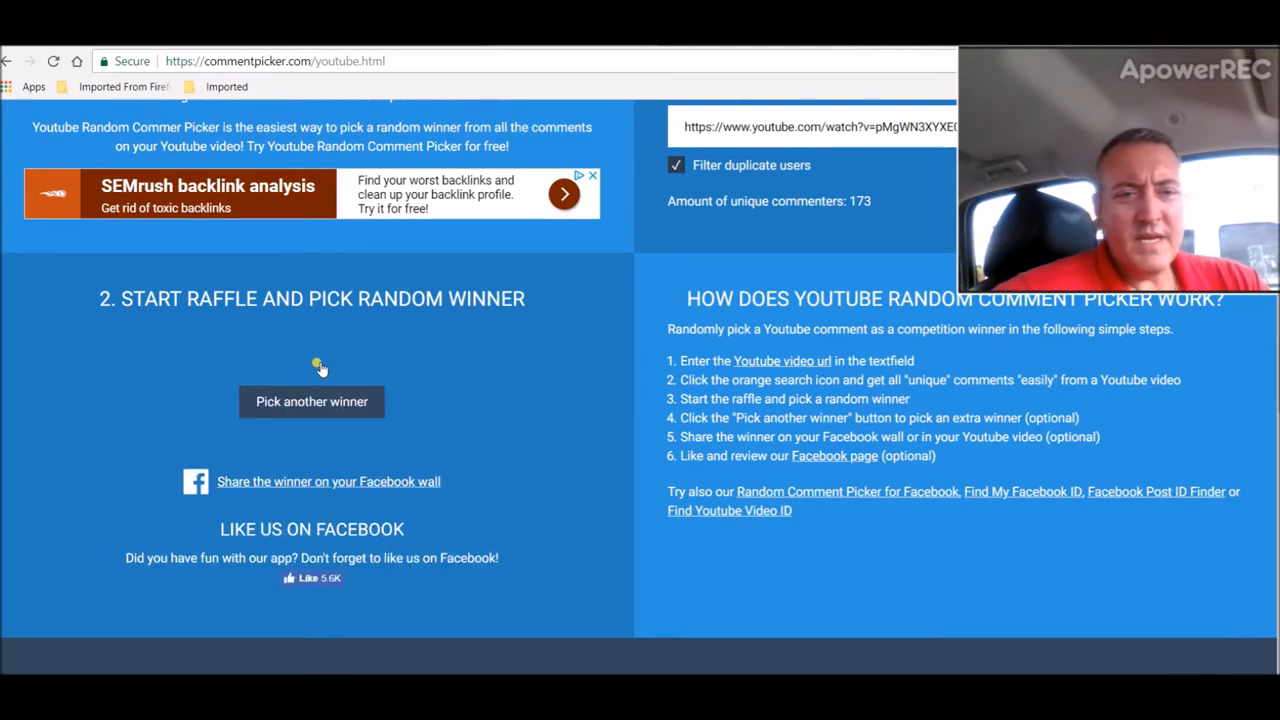
click(311, 401)
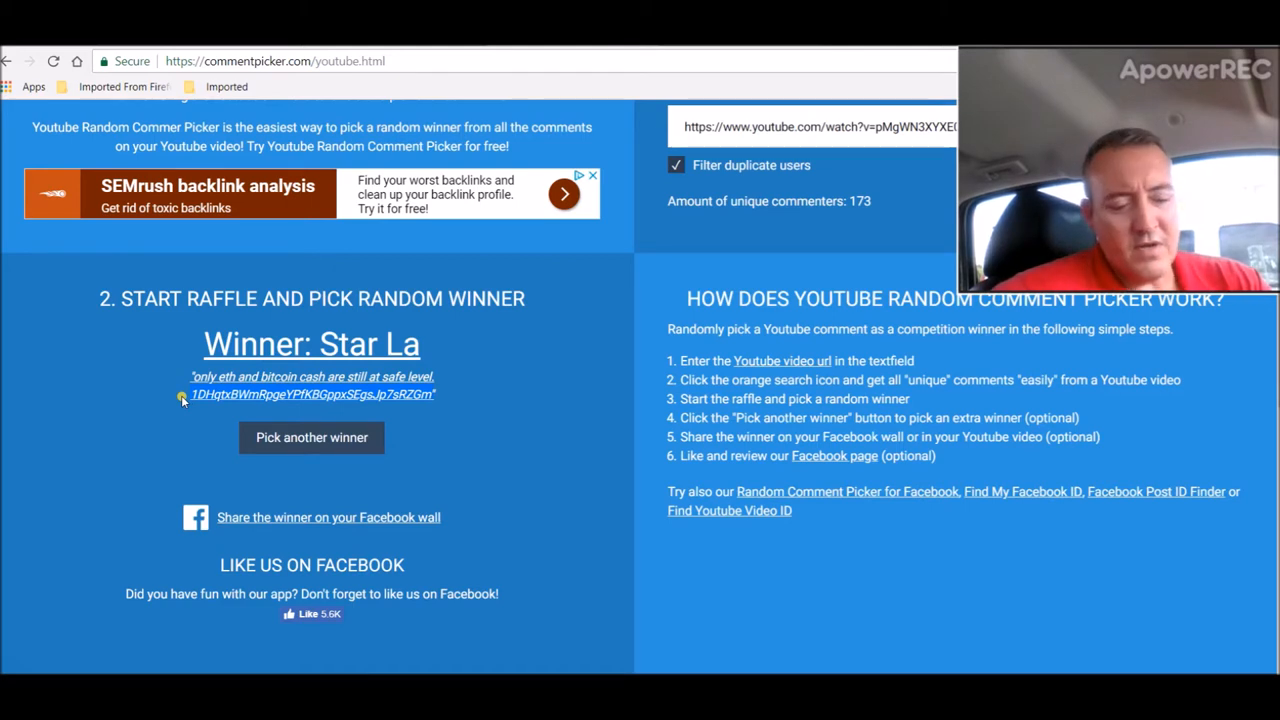
mouse_move(520, 523)
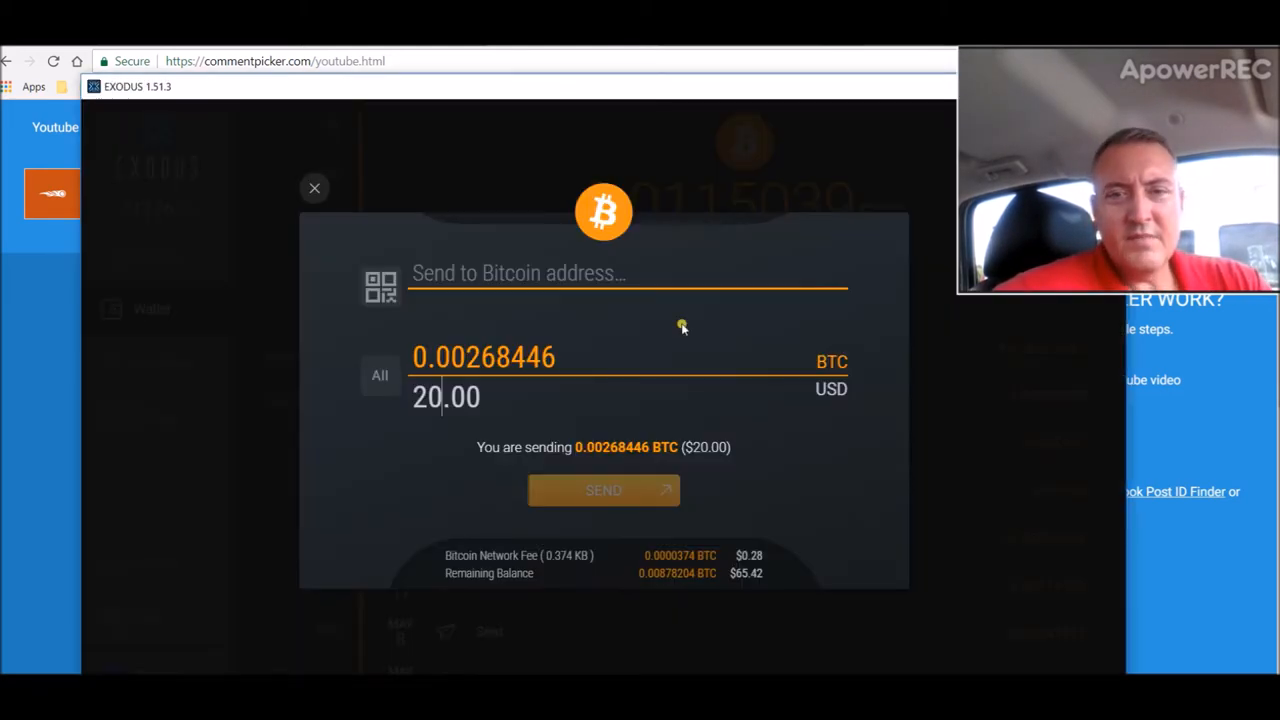
click(550, 273)
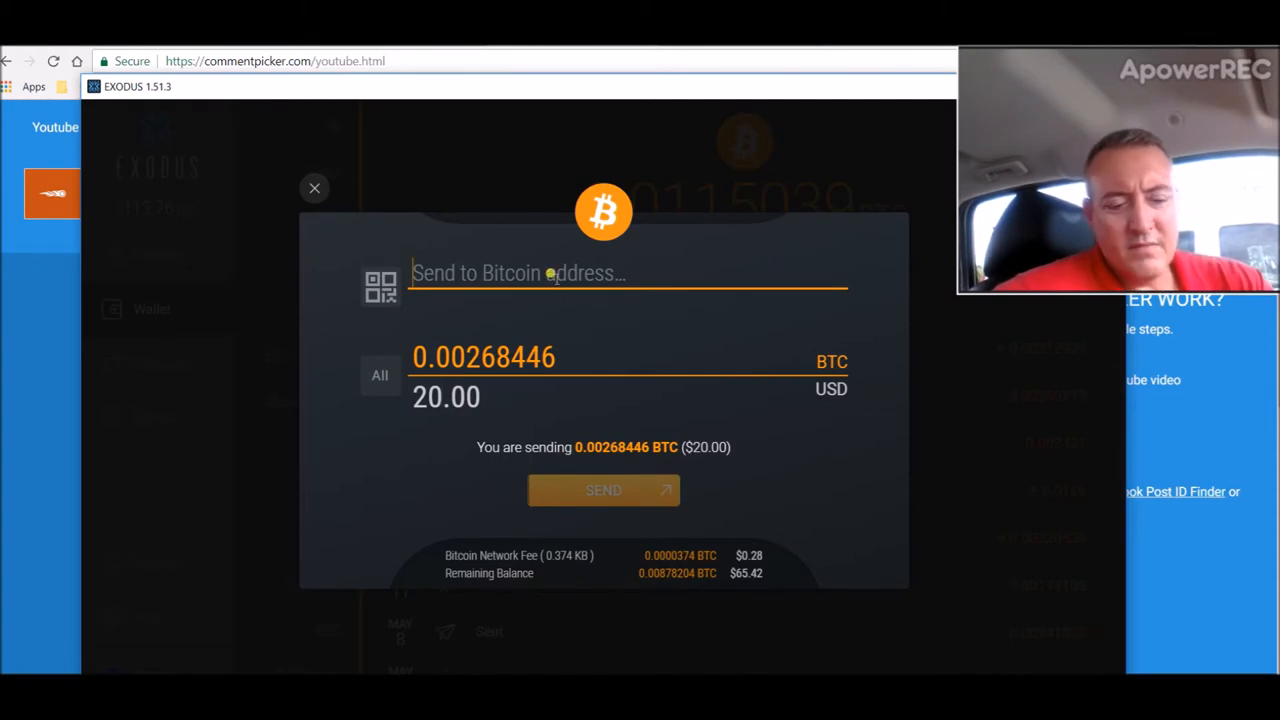
text(1DHqtxBWmRpgeYPfKBGppxSEgsJp7sRZGm)
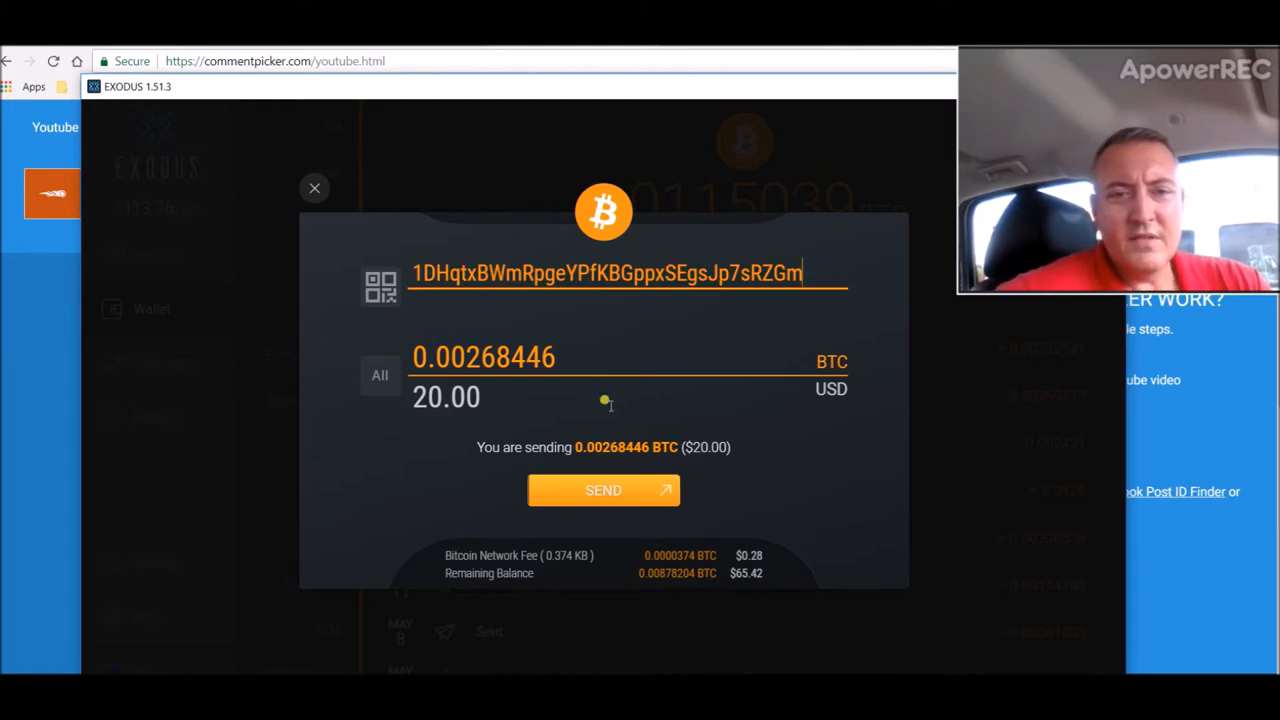
click(603, 490)
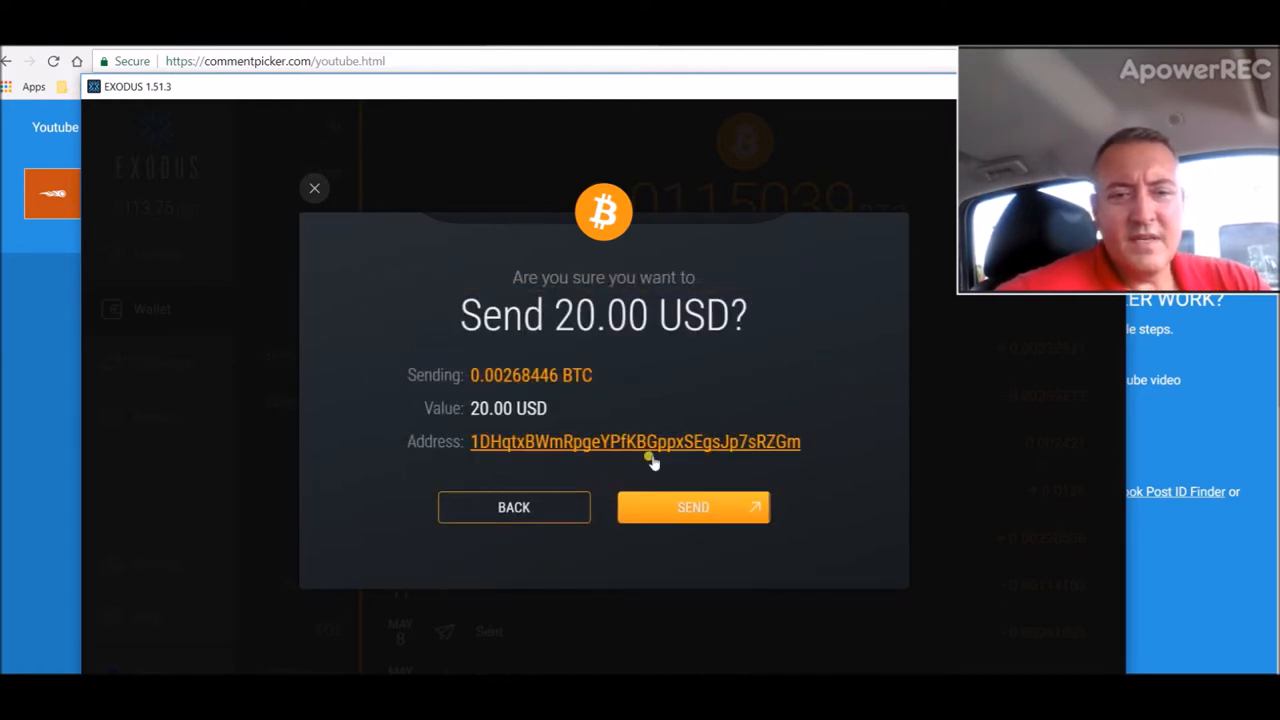
click(693, 507)
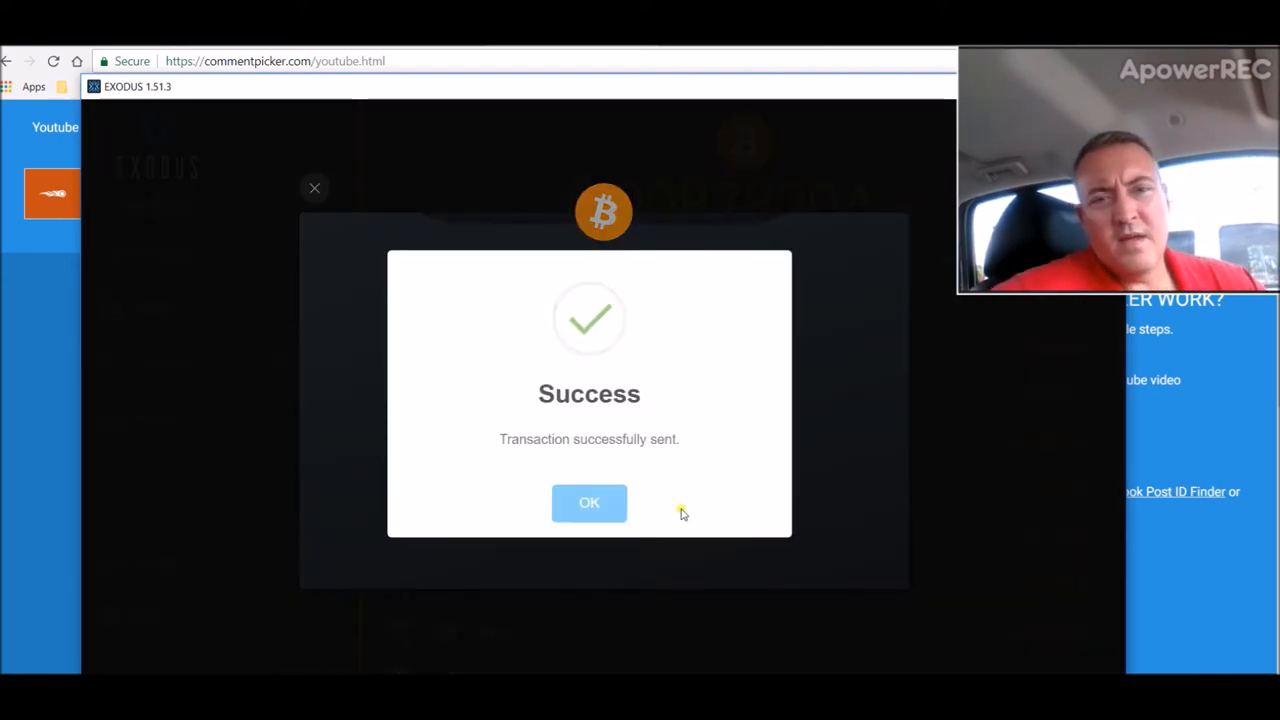
click(589, 503)
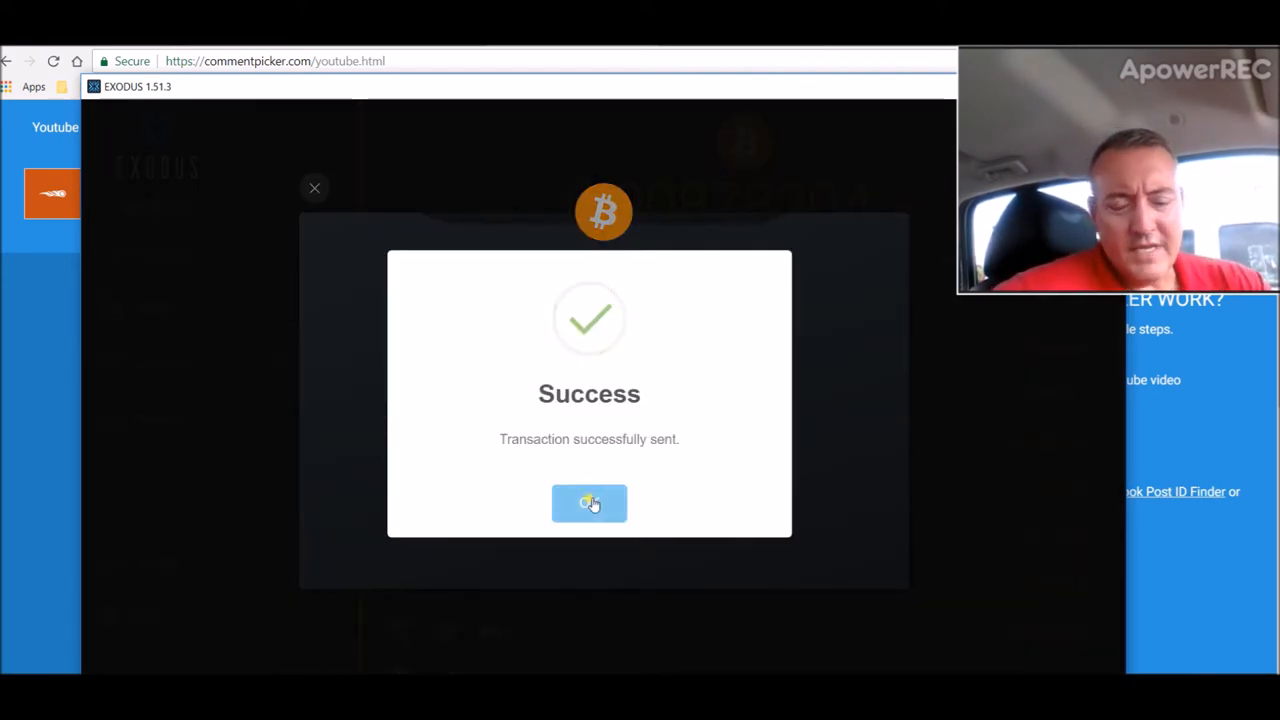
click(589, 503)
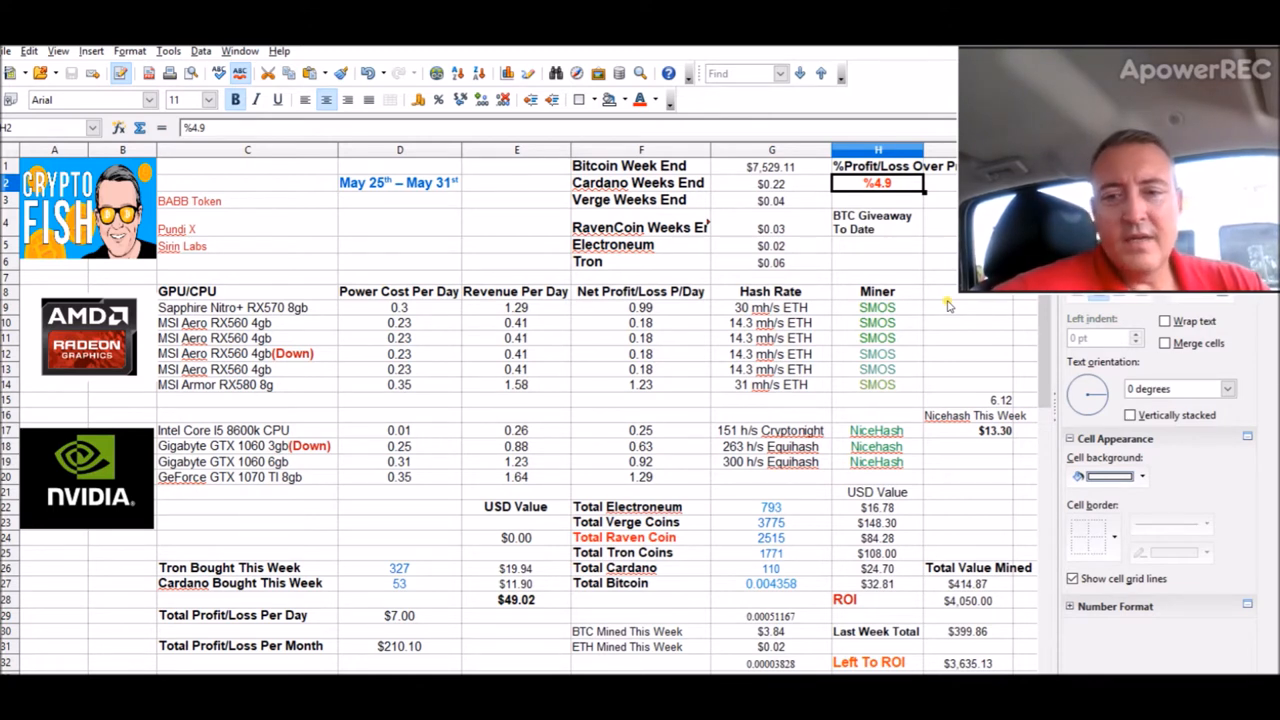
mouse_move(553, 606)
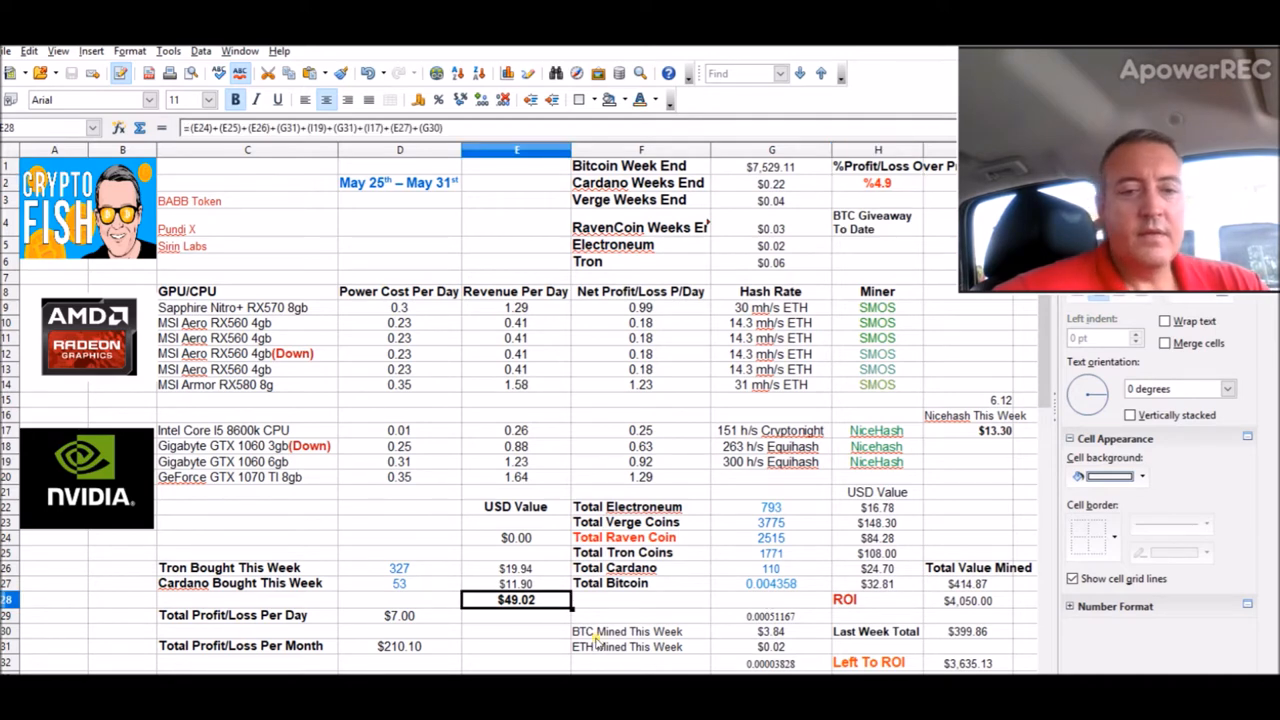
mouse_move(595, 642)
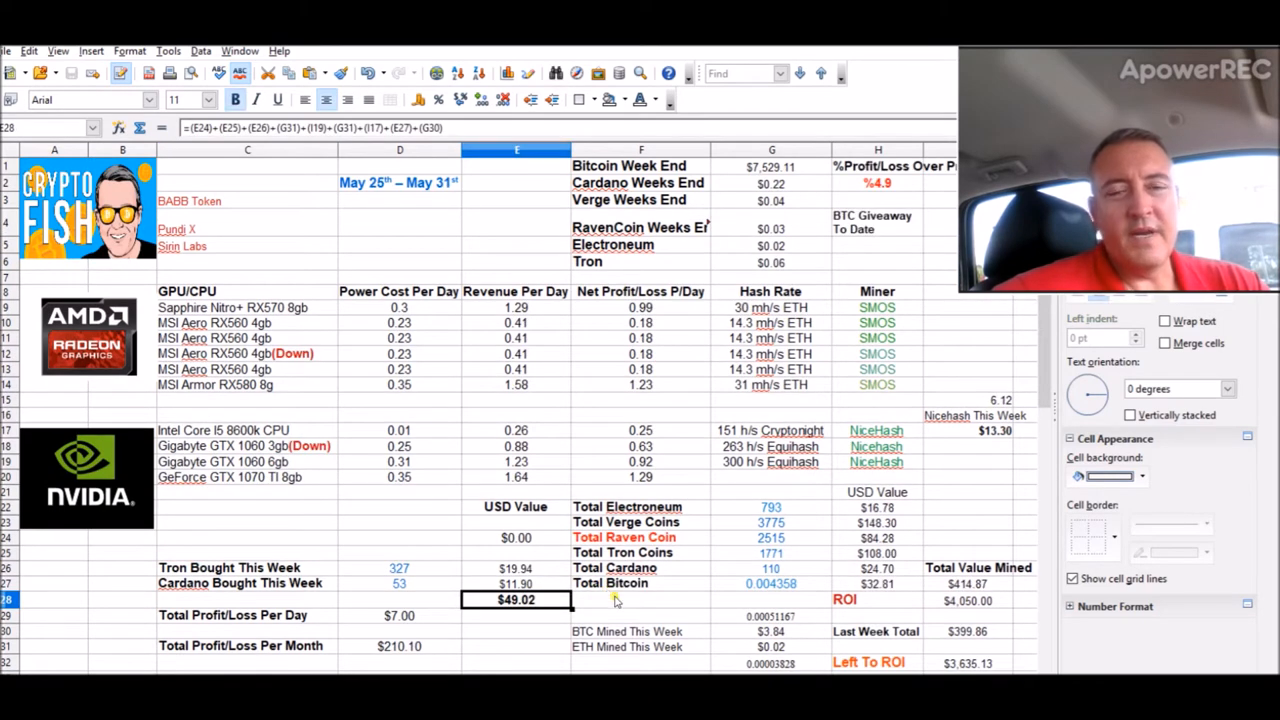
mouse_move(943, 587)
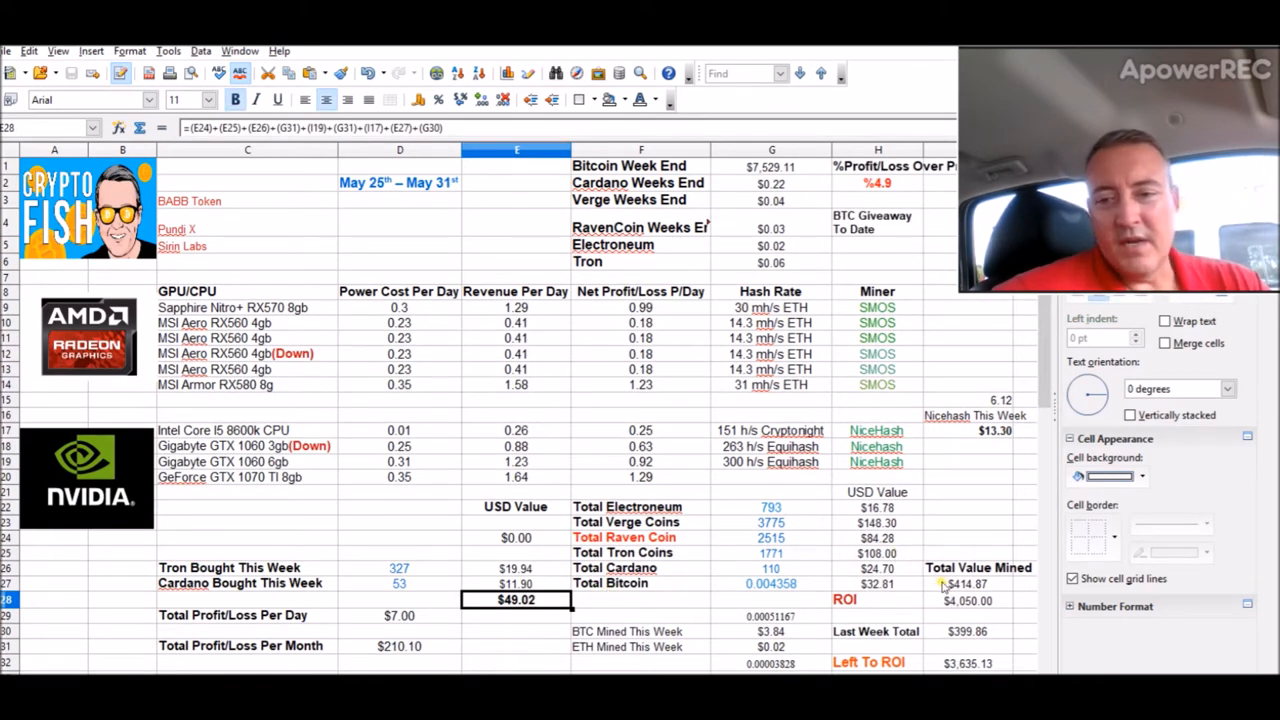
- Inspect the Total Value Mined and daily profit formulas and the Down GTX 1060 and RX560 entries
click(970, 583)
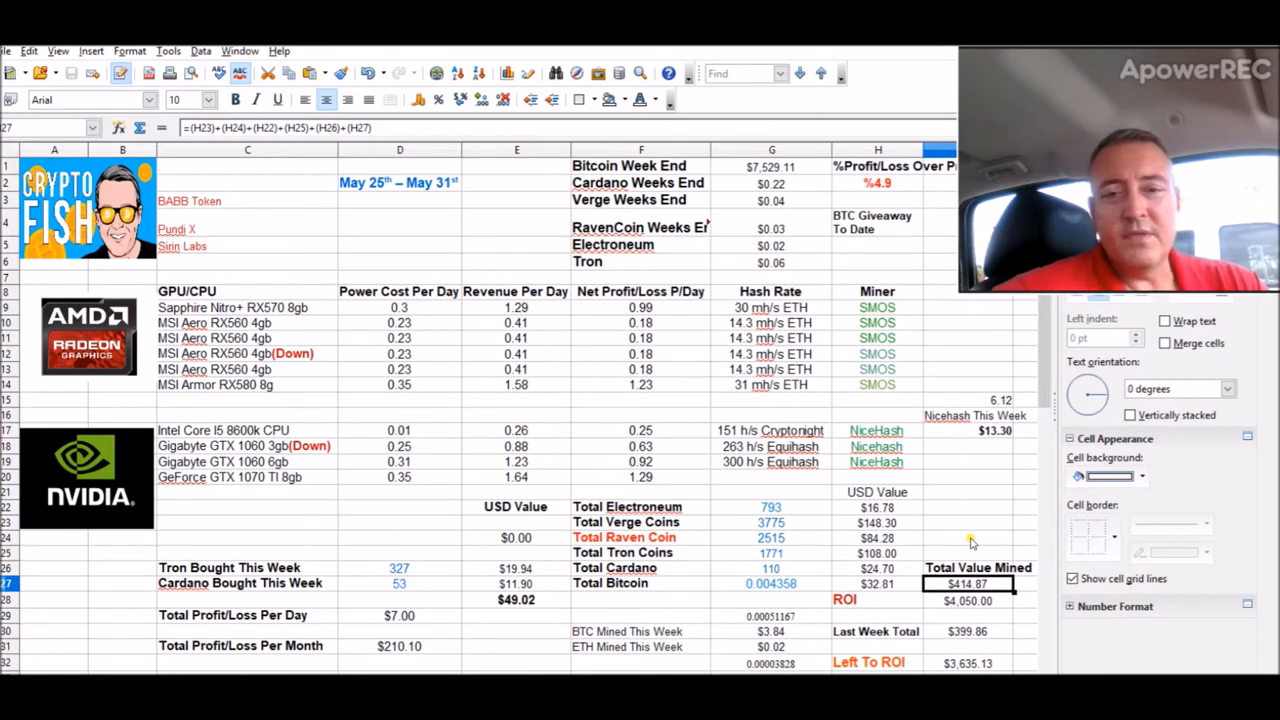
mouse_move(540, 600)
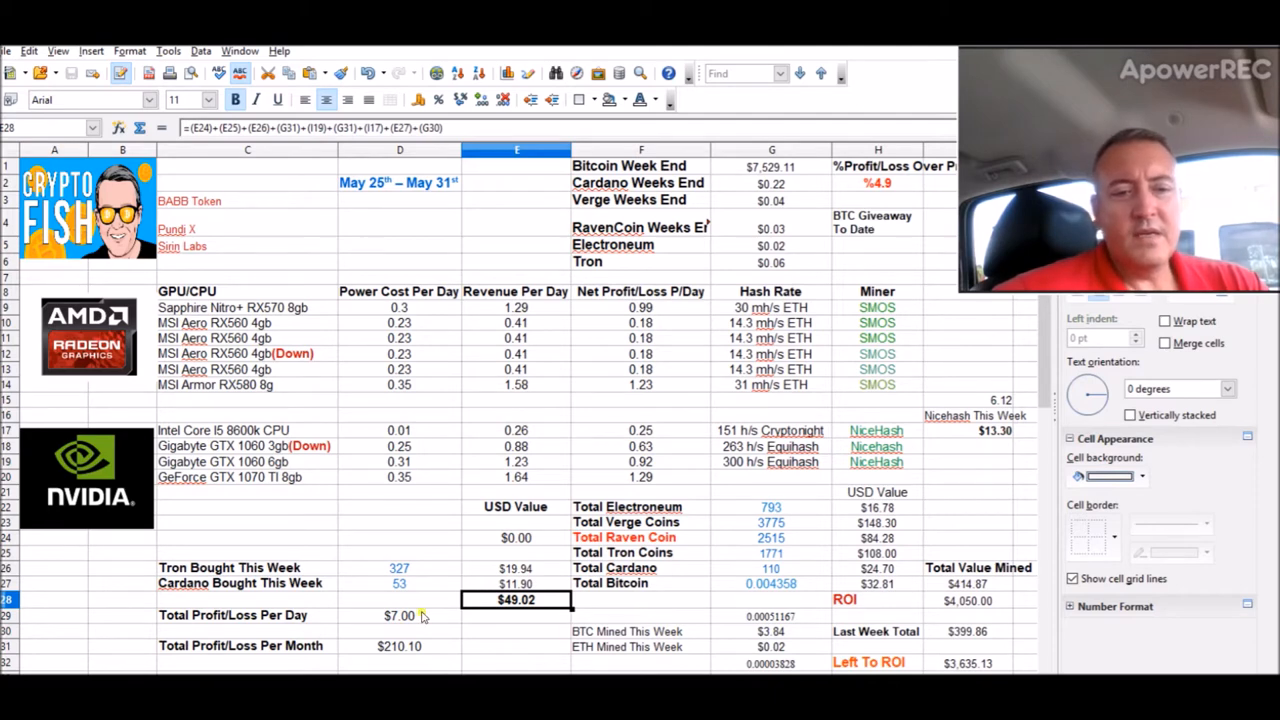
click(399, 615)
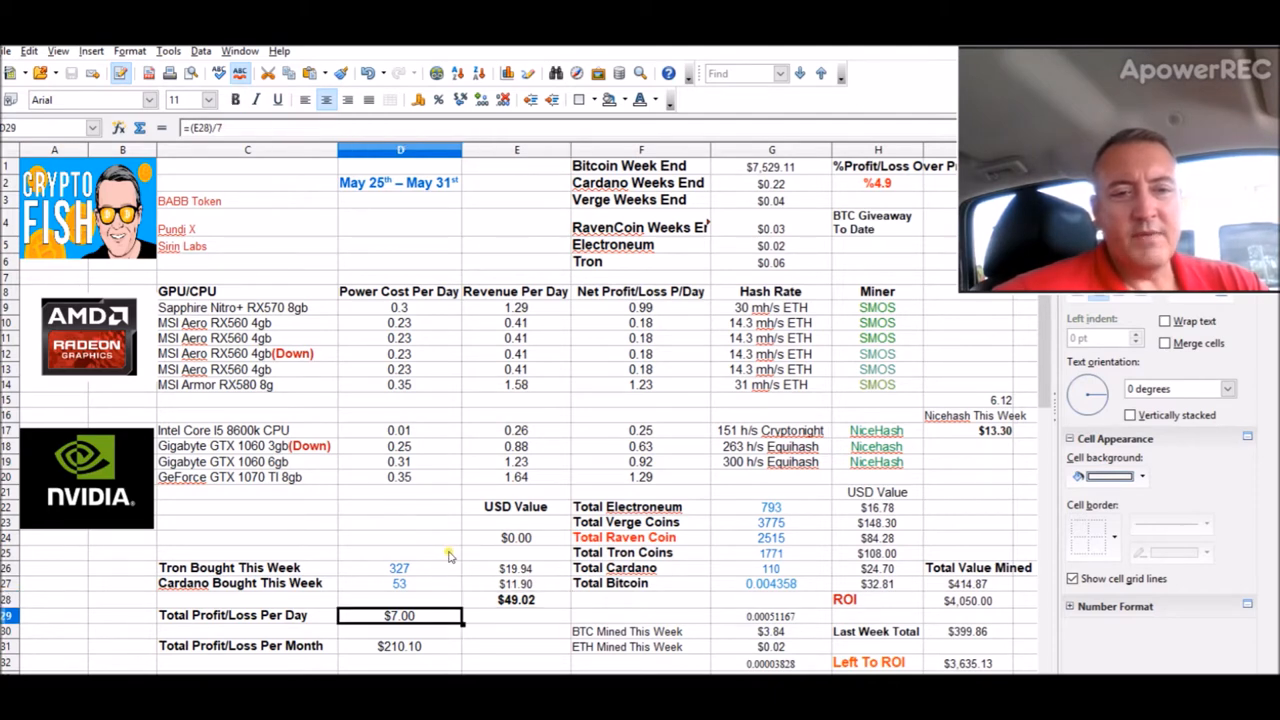
mouse_move(270, 453)
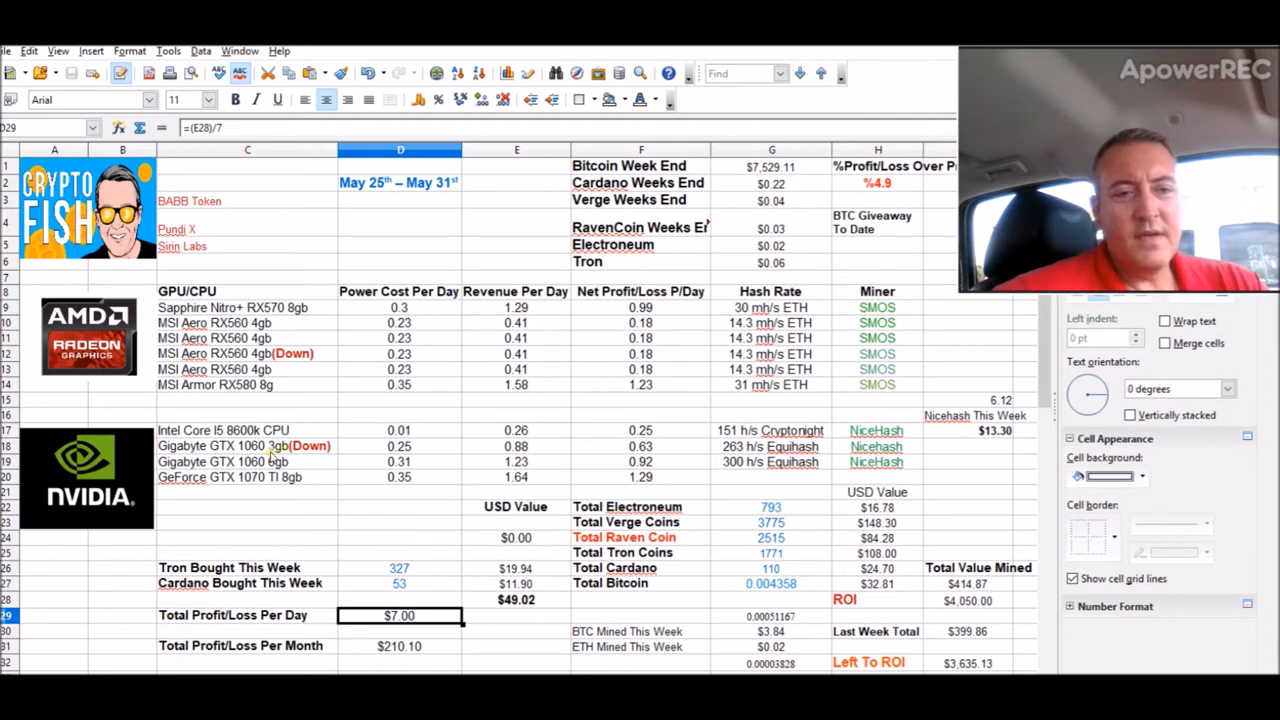
click(247, 445)
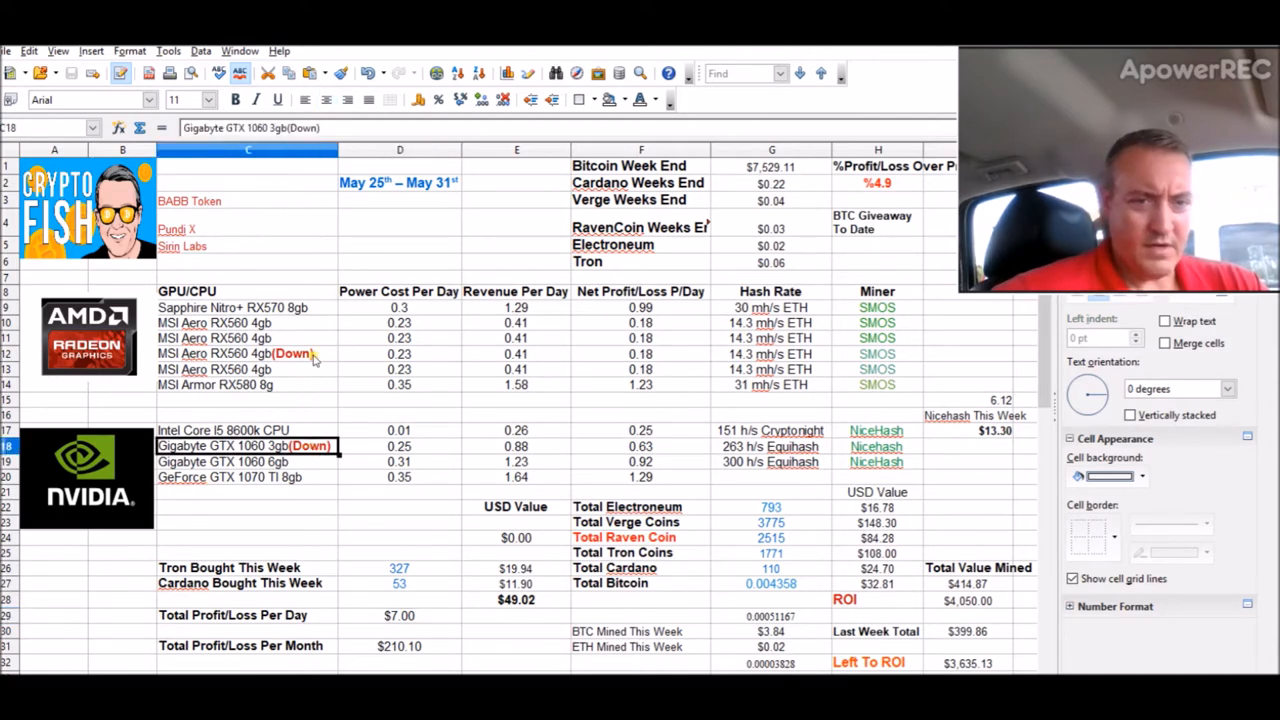
click(247, 353)
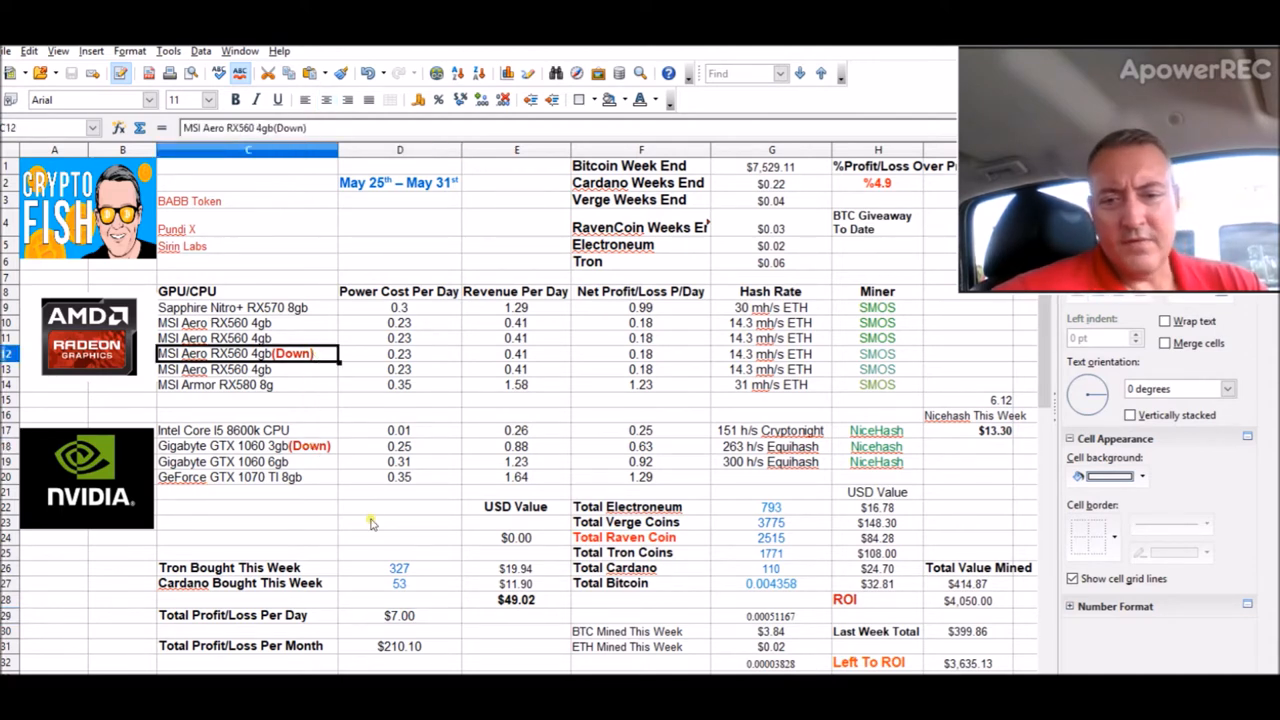
click(399, 567)
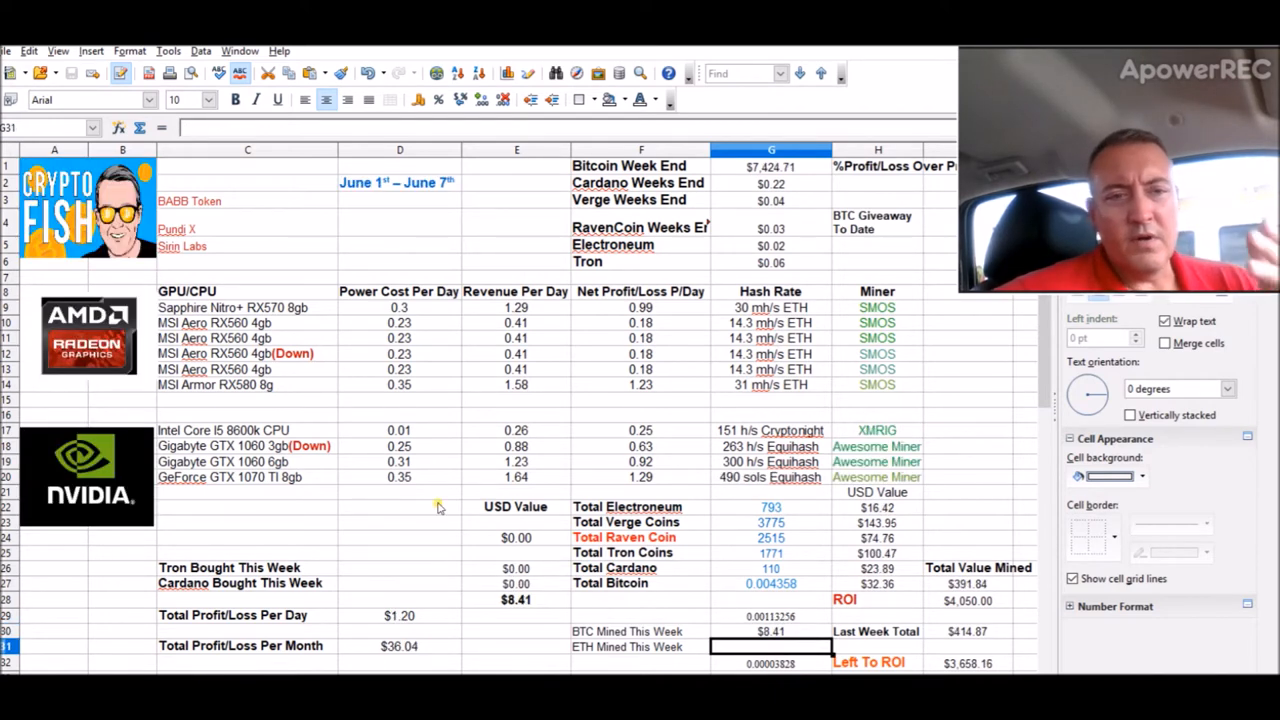
mouse_move(675, 393)
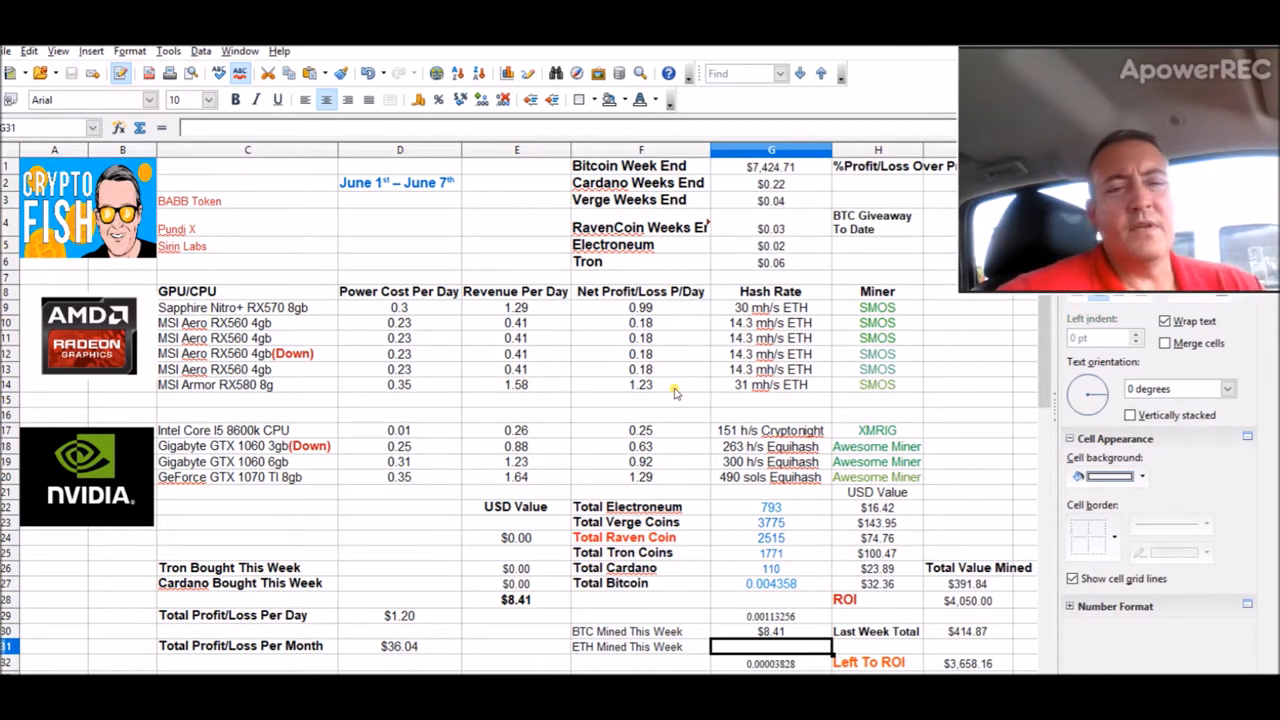
mouse_move(742, 611)
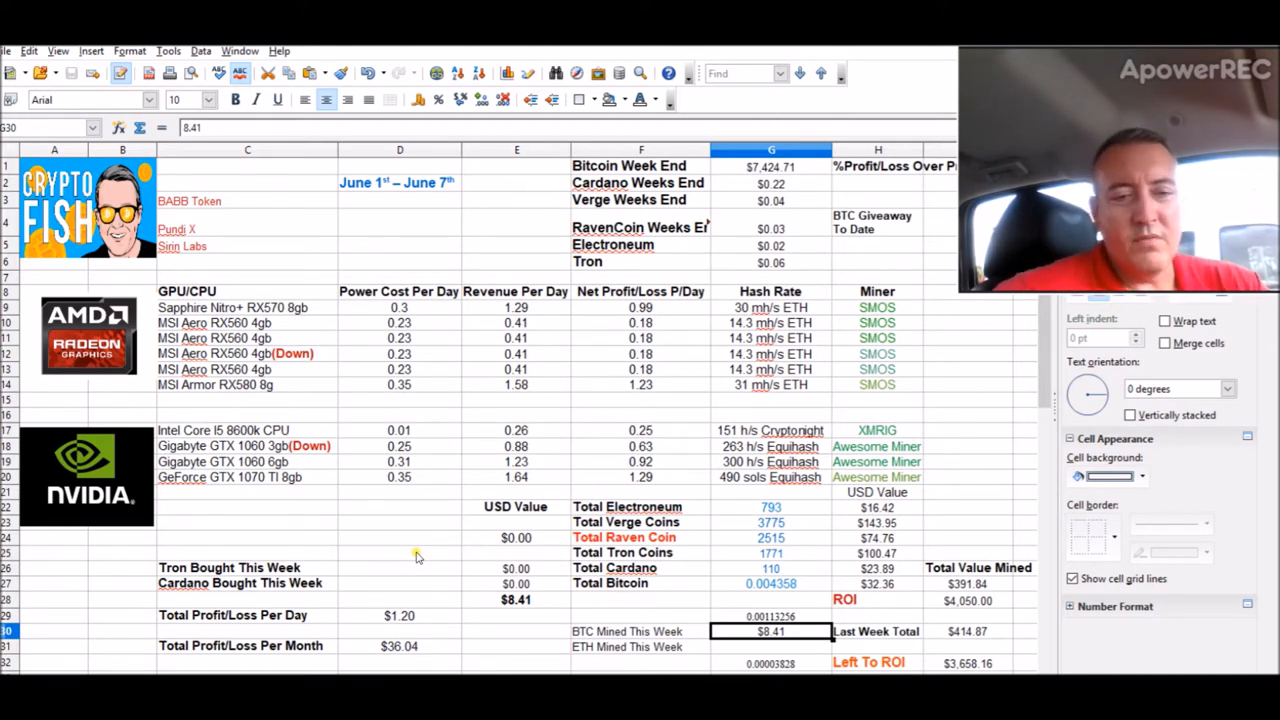
mouse_move(313, 413)
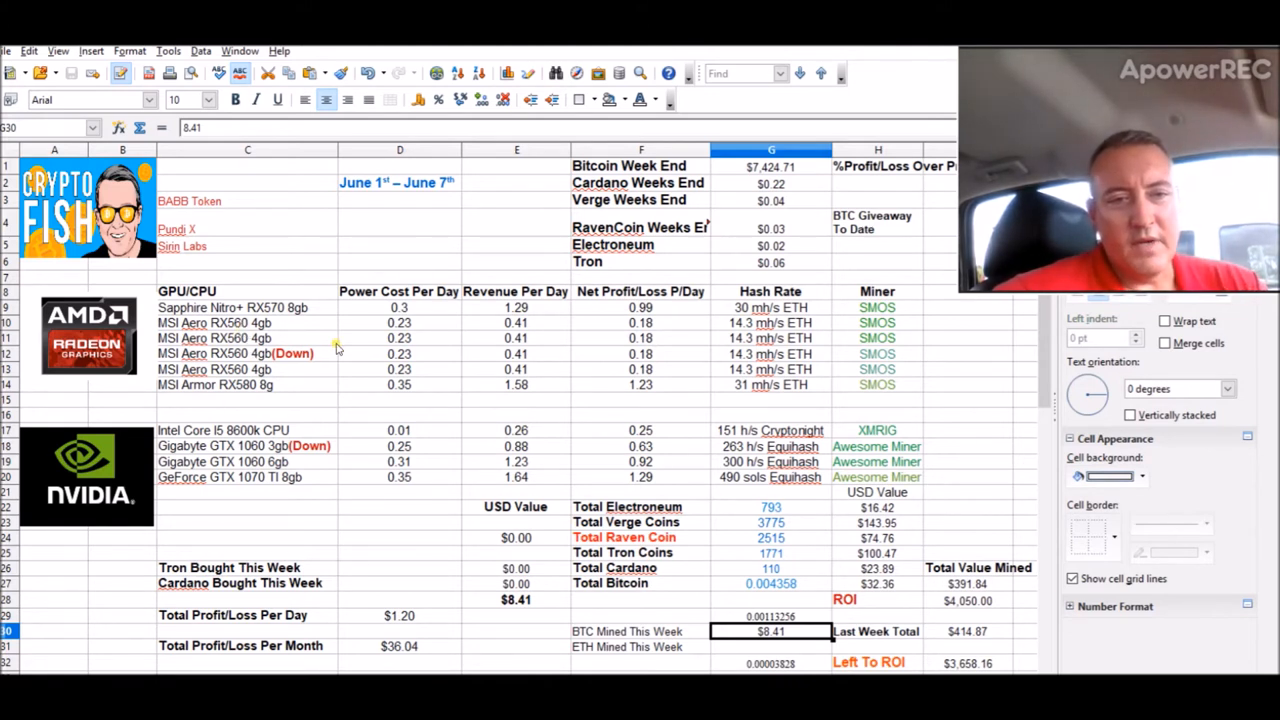
mouse_move(813, 463)
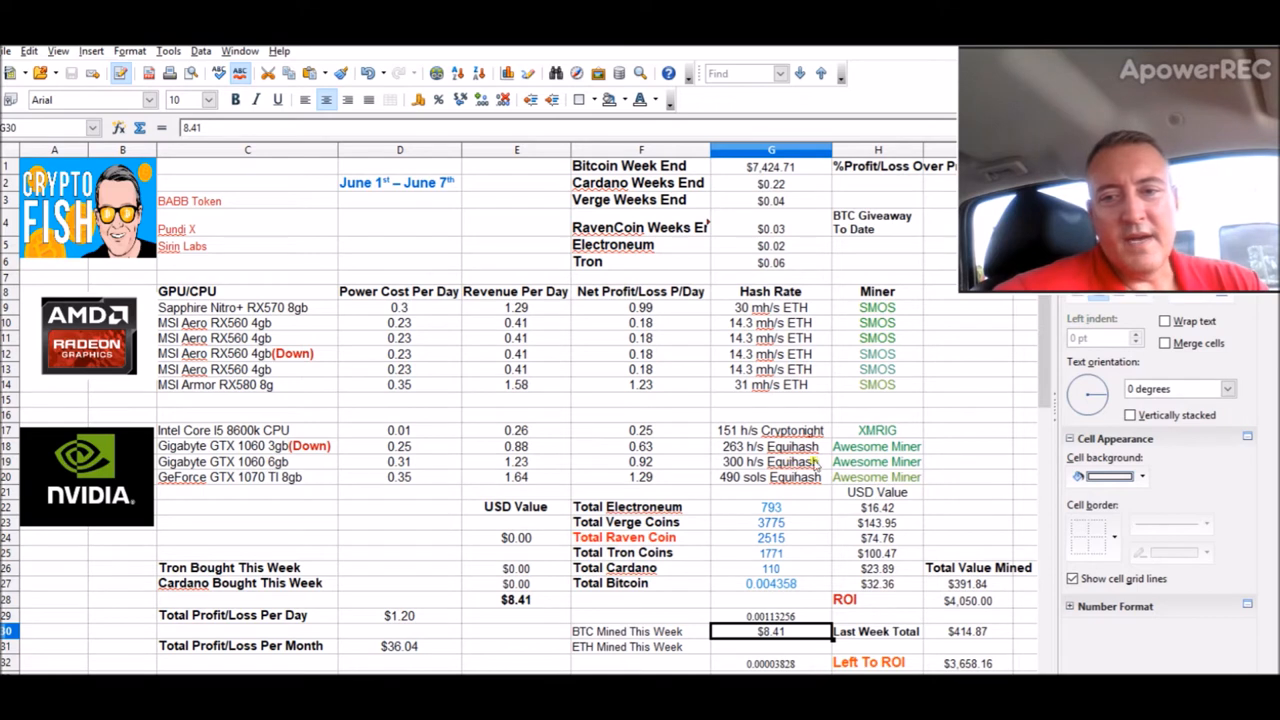
mouse_move(925, 442)
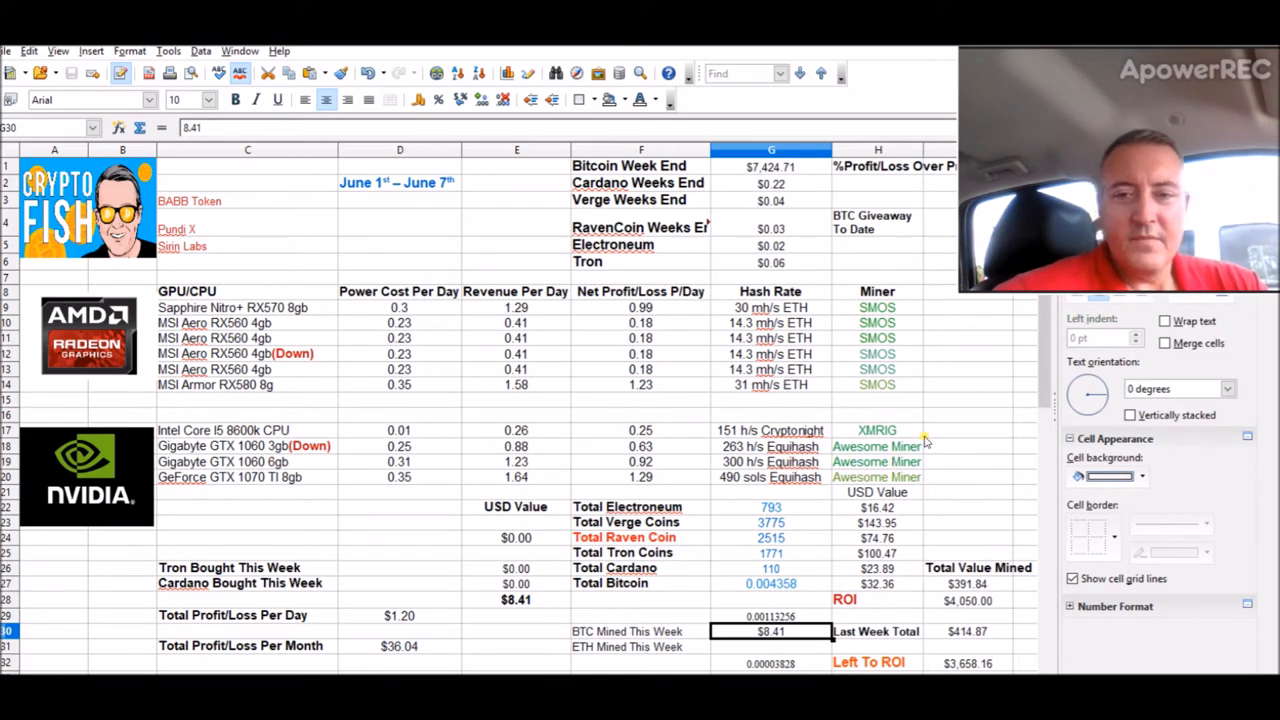
mouse_move(805, 557)
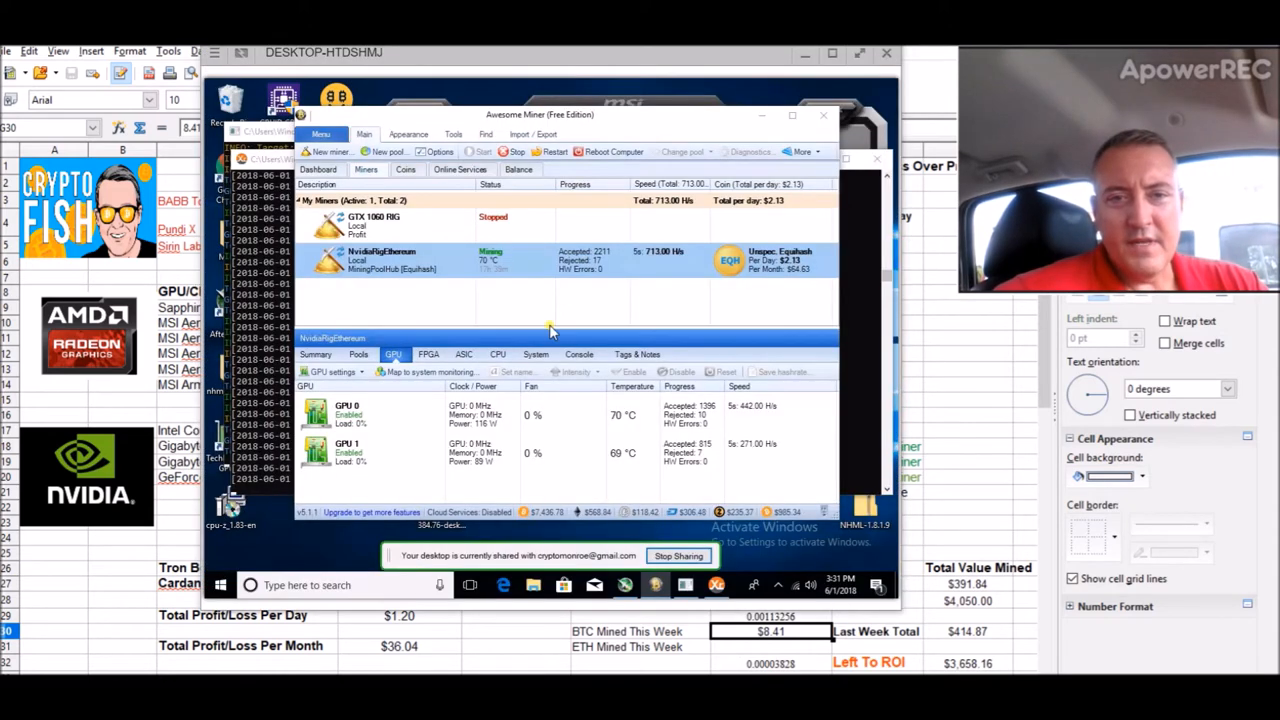
mouse_move(815, 280)
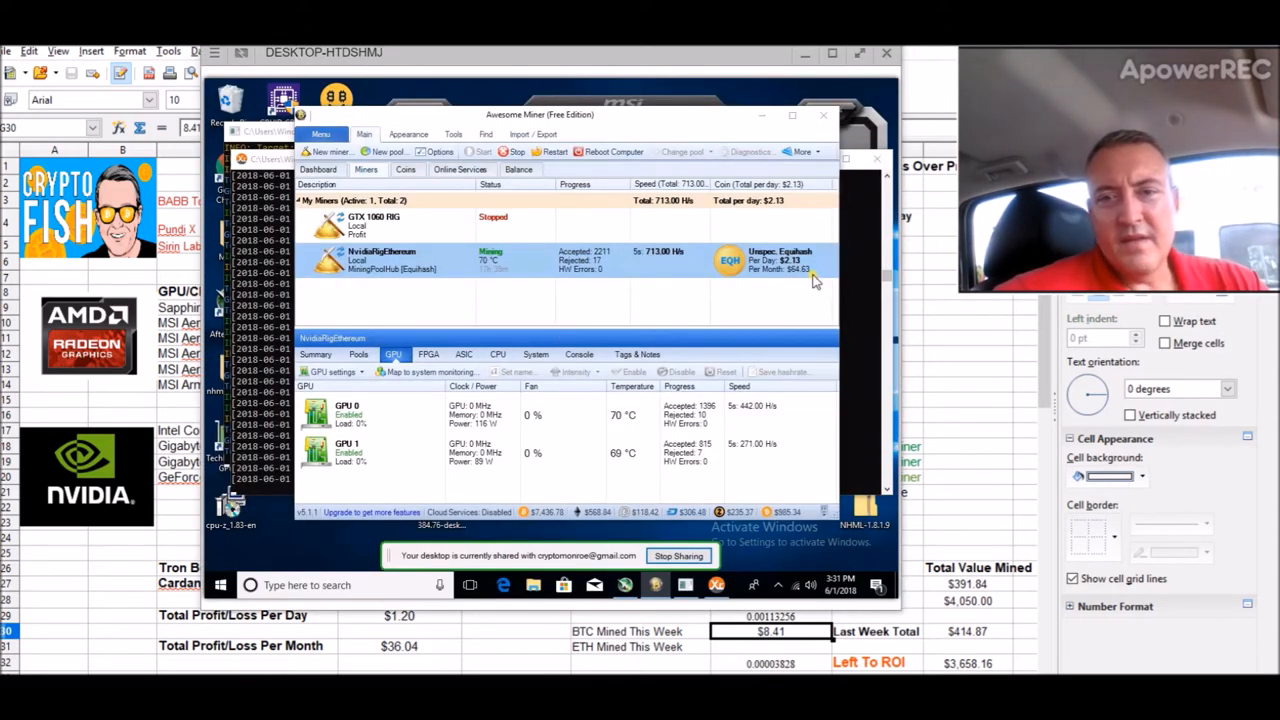
mouse_move(750, 208)
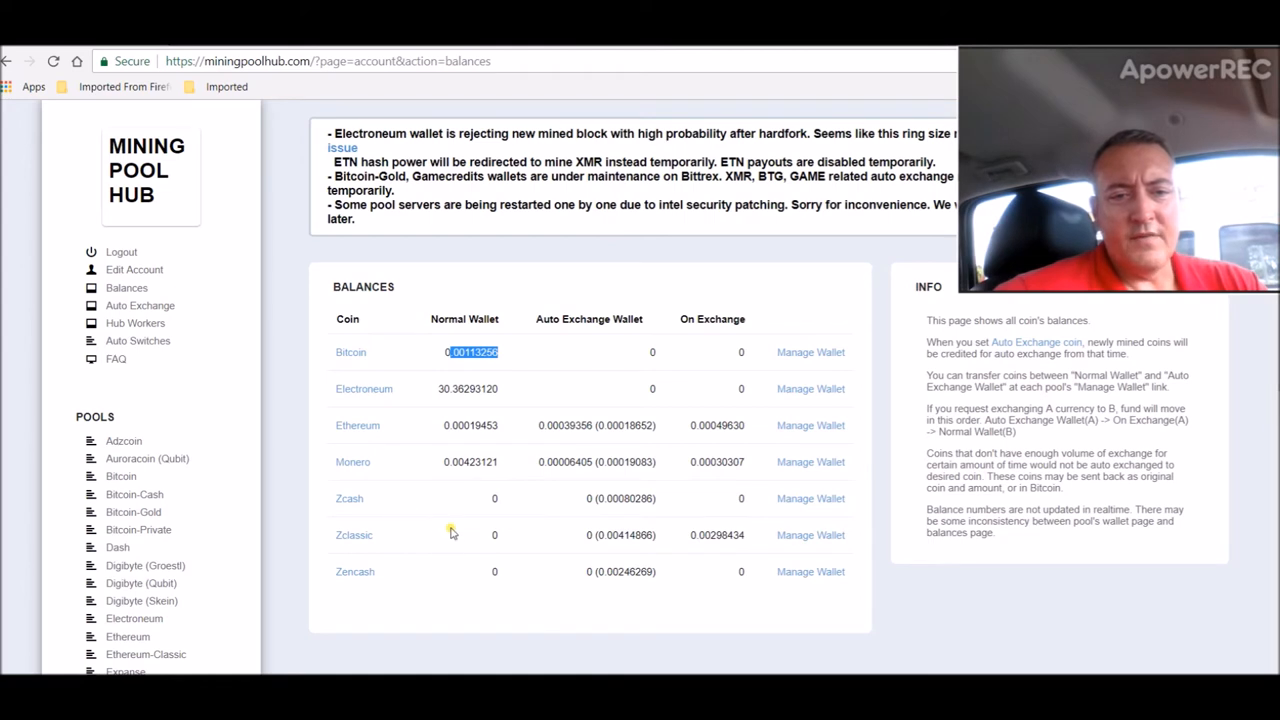
mouse_move(378, 540)
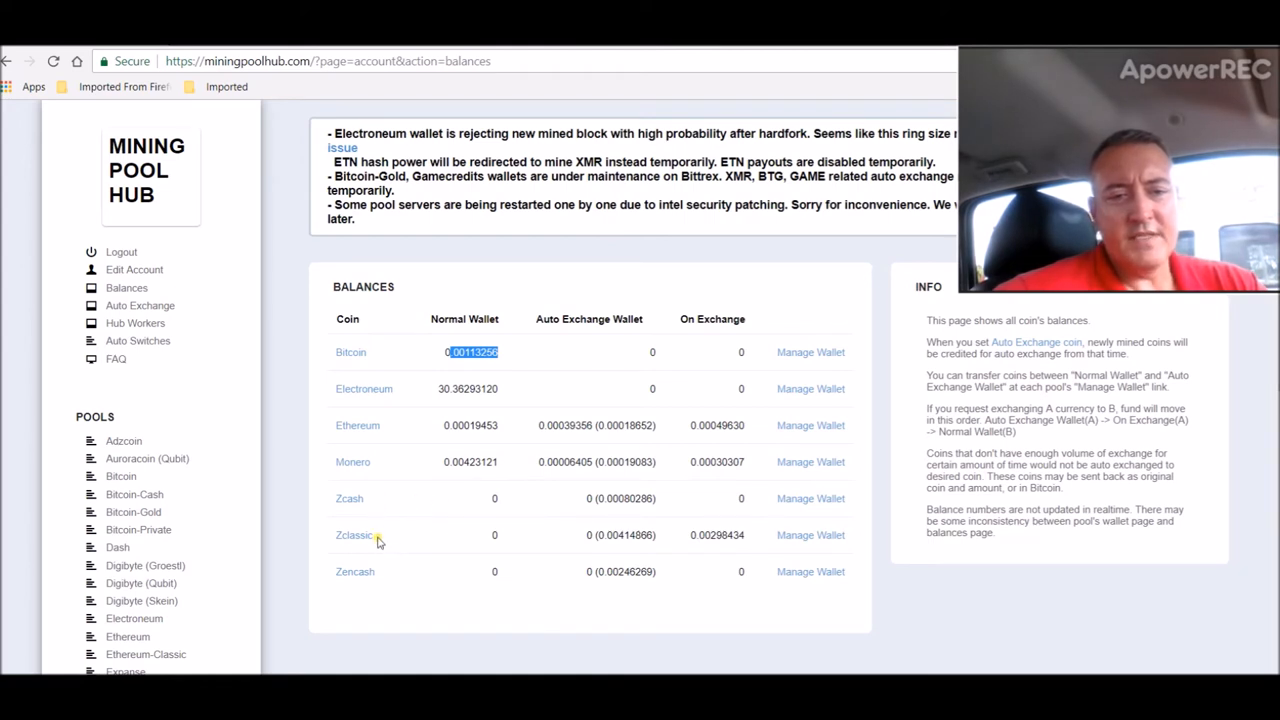
mouse_move(614, 575)
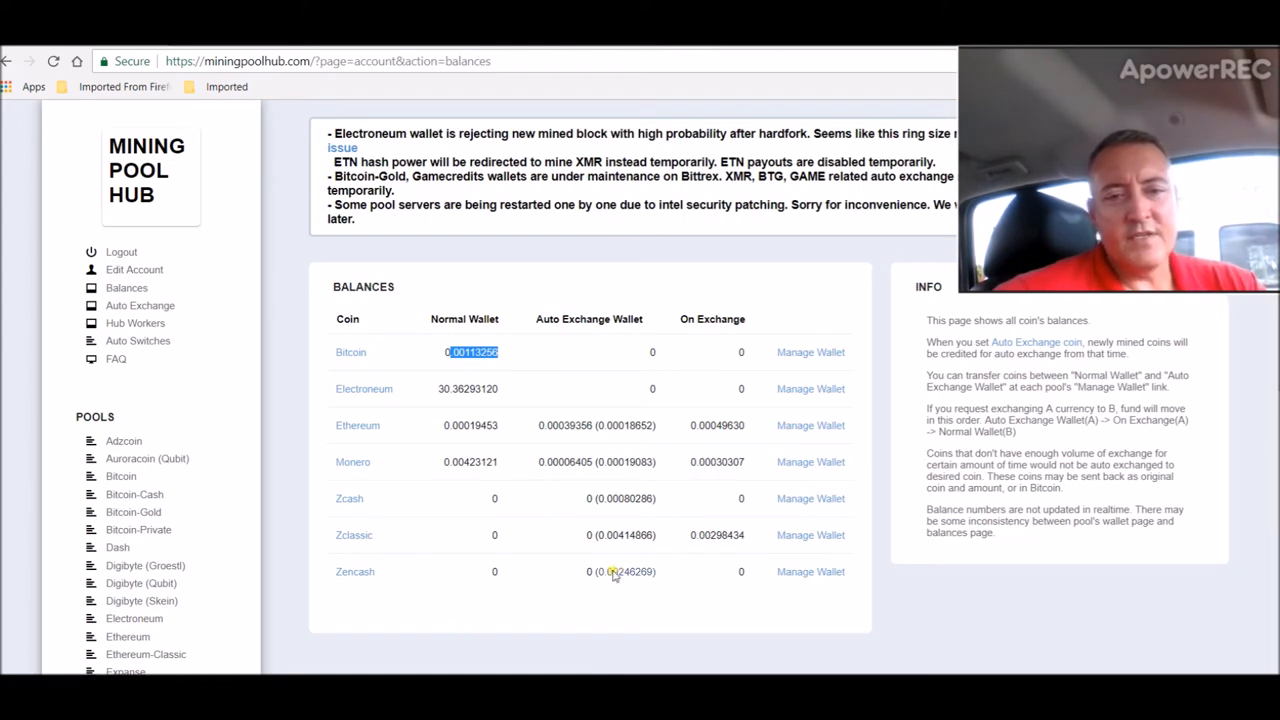
mouse_move(627, 596)
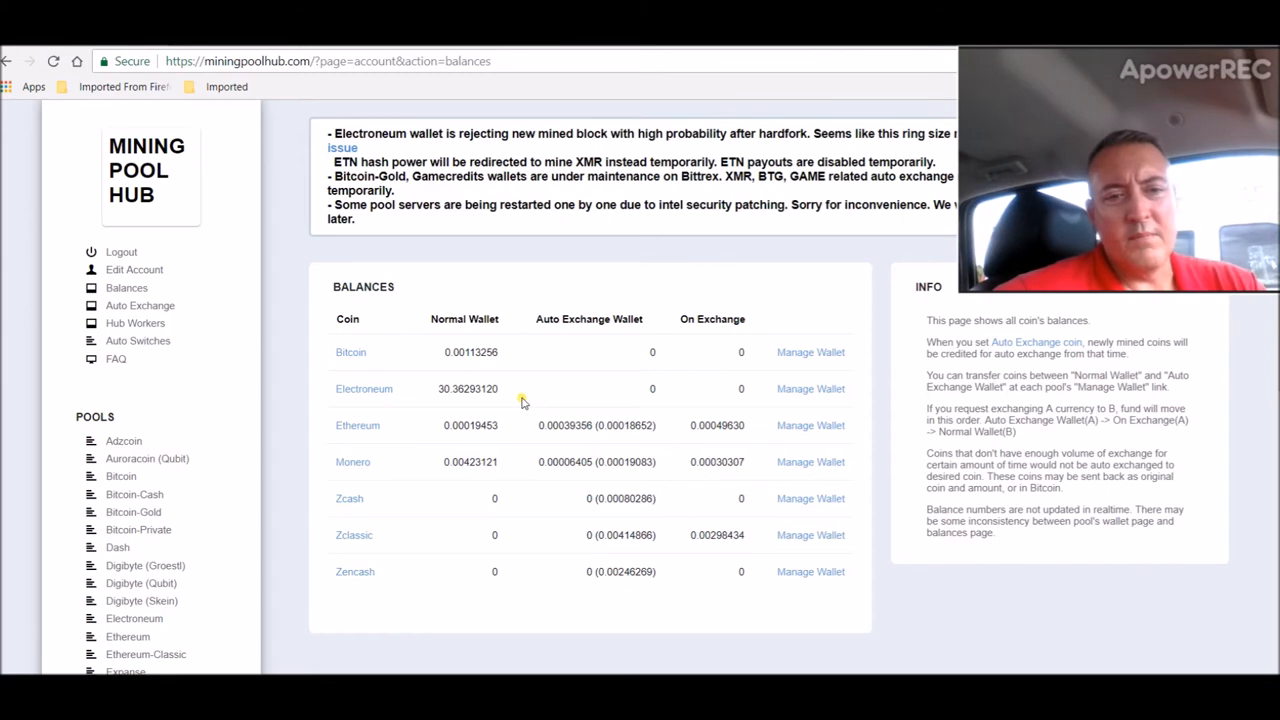
mouse_move(477, 477)
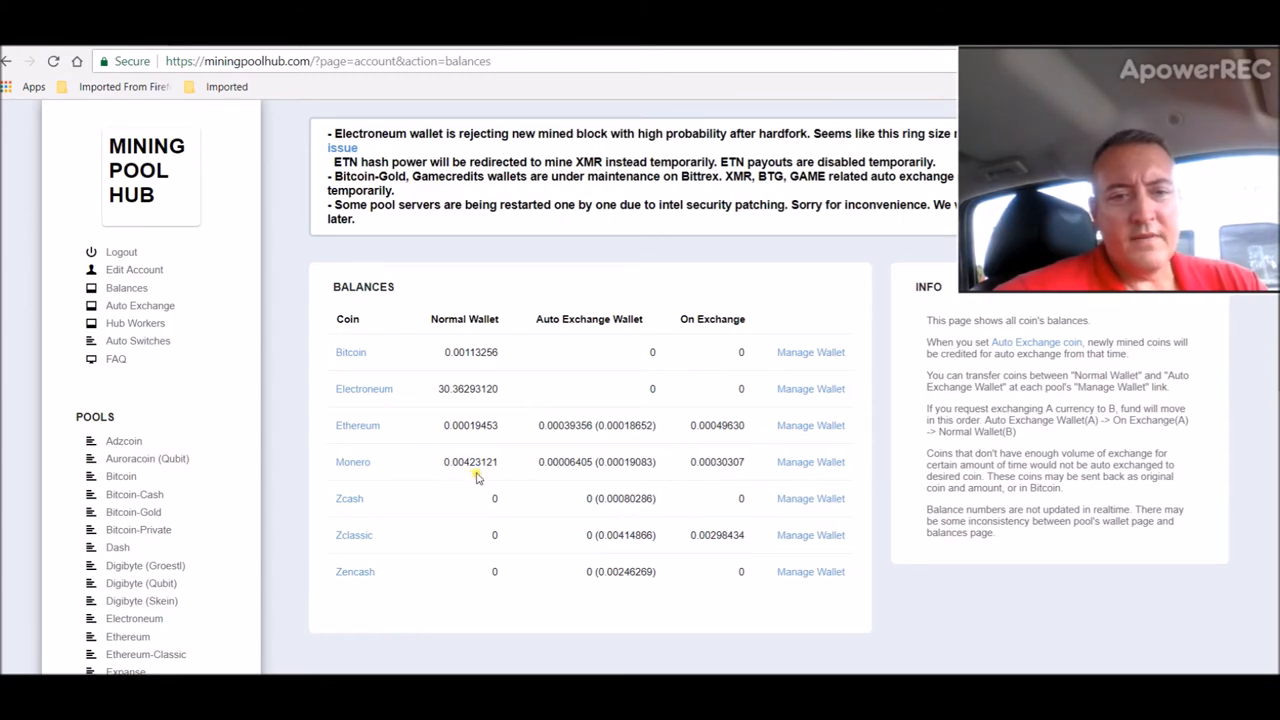
mouse_move(393, 461)
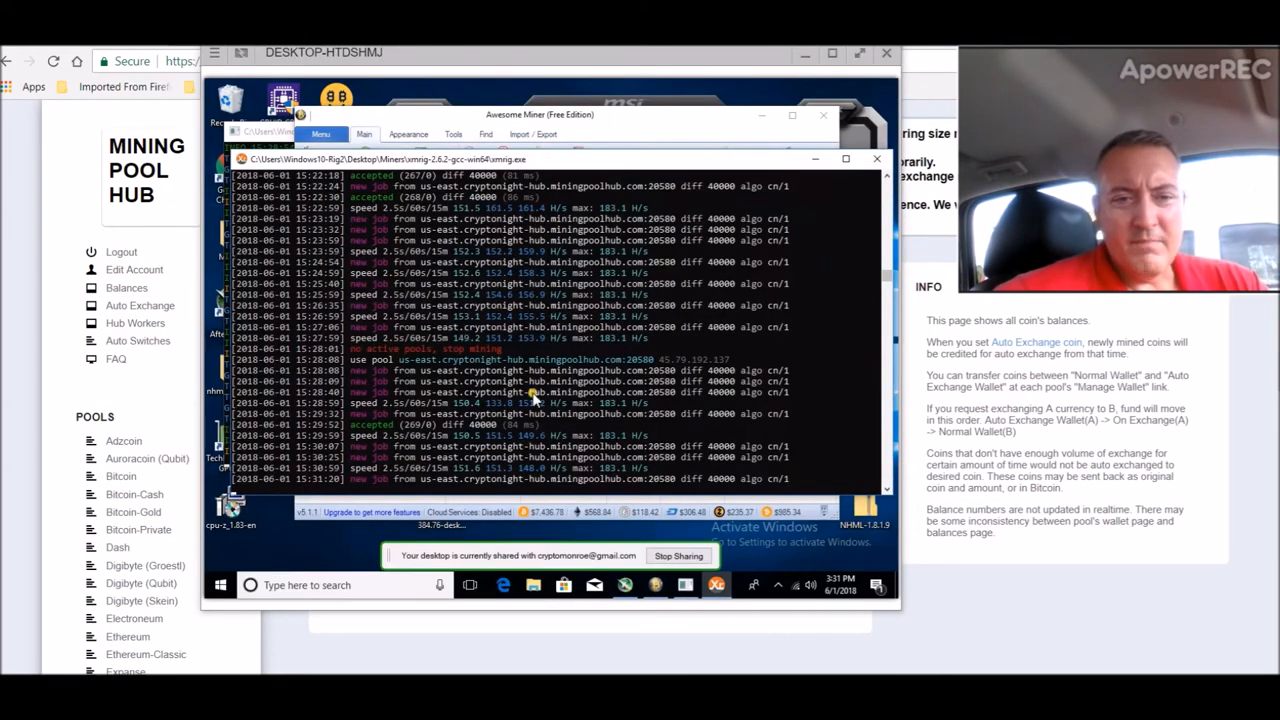
mouse_move(585, 427)
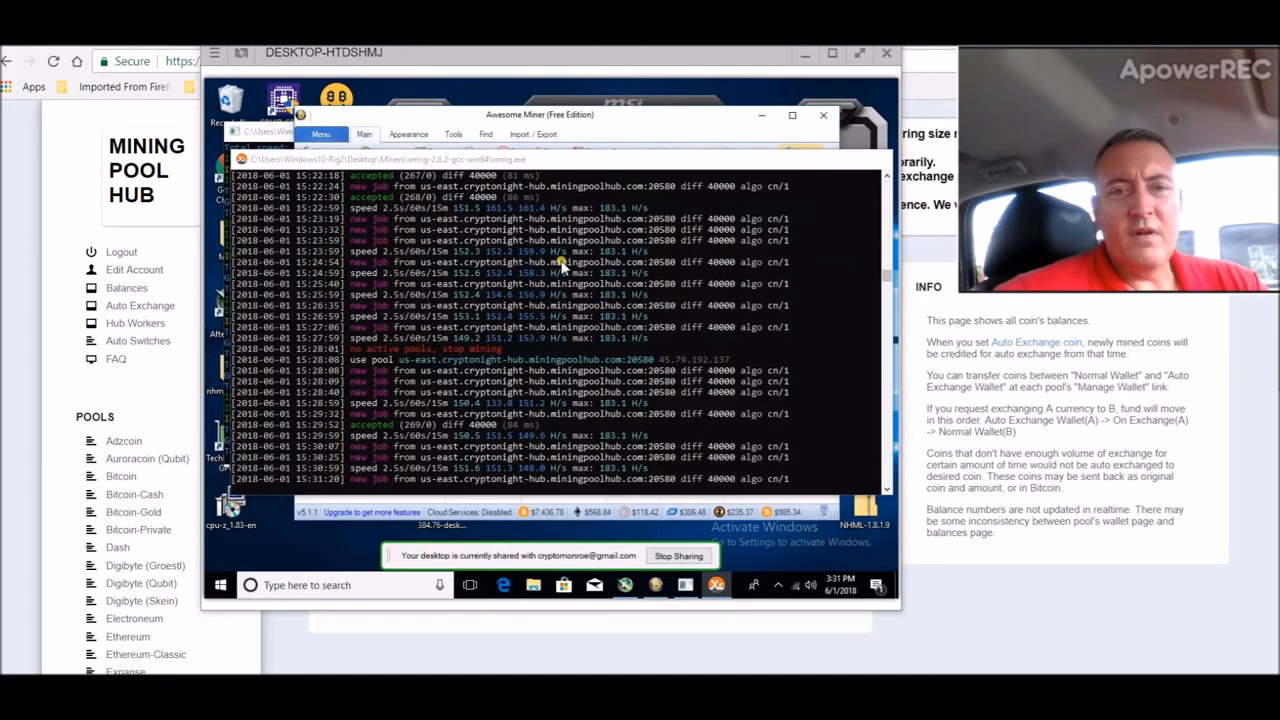
mouse_move(592, 124)
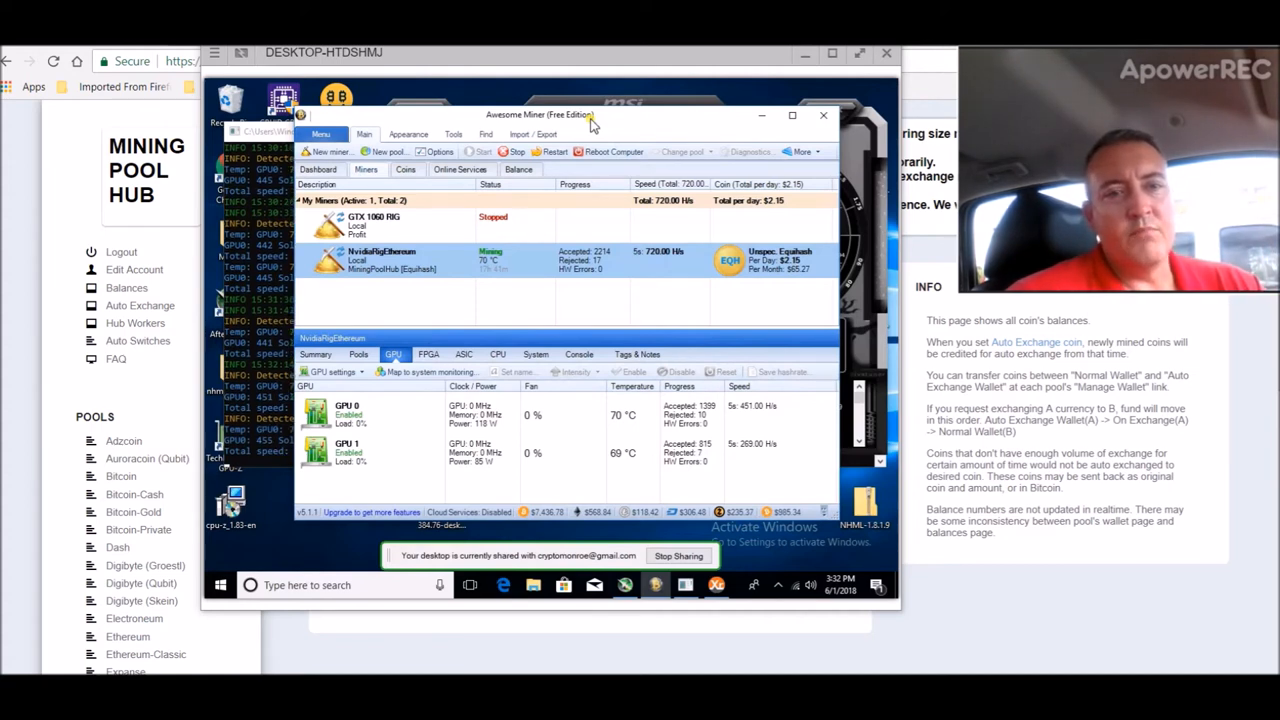
mouse_move(433, 238)
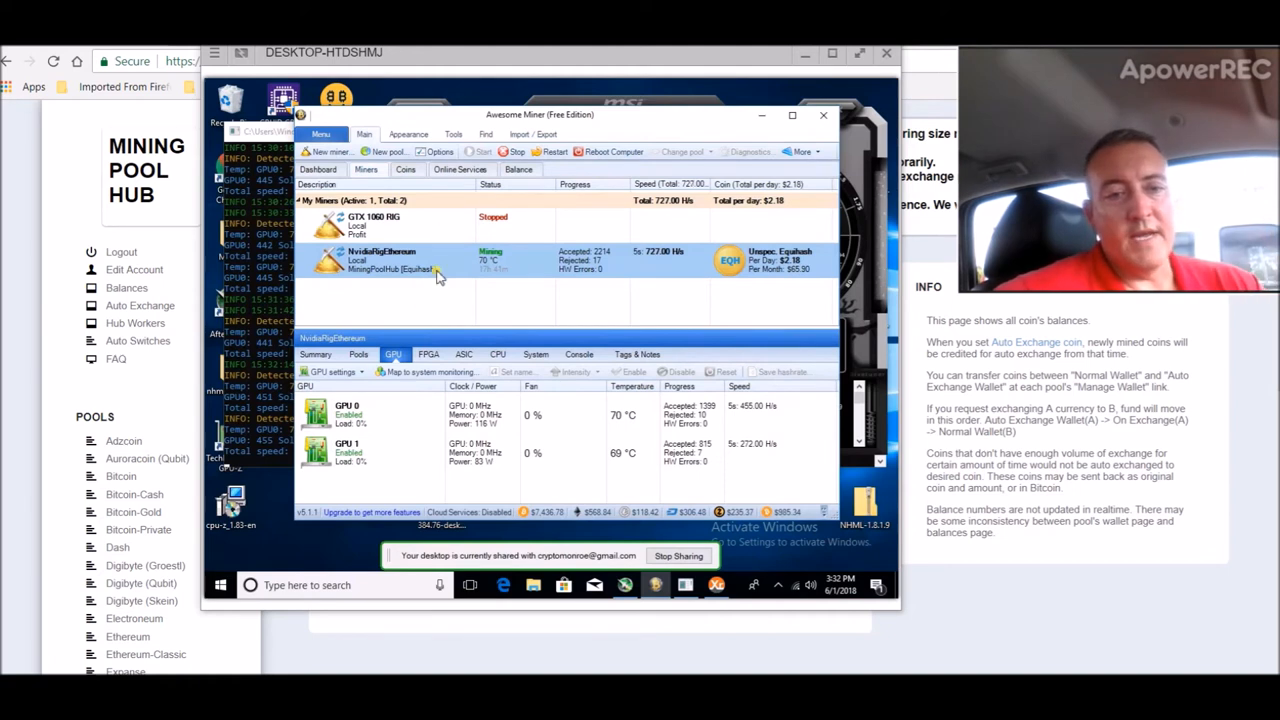
mouse_move(527, 467)
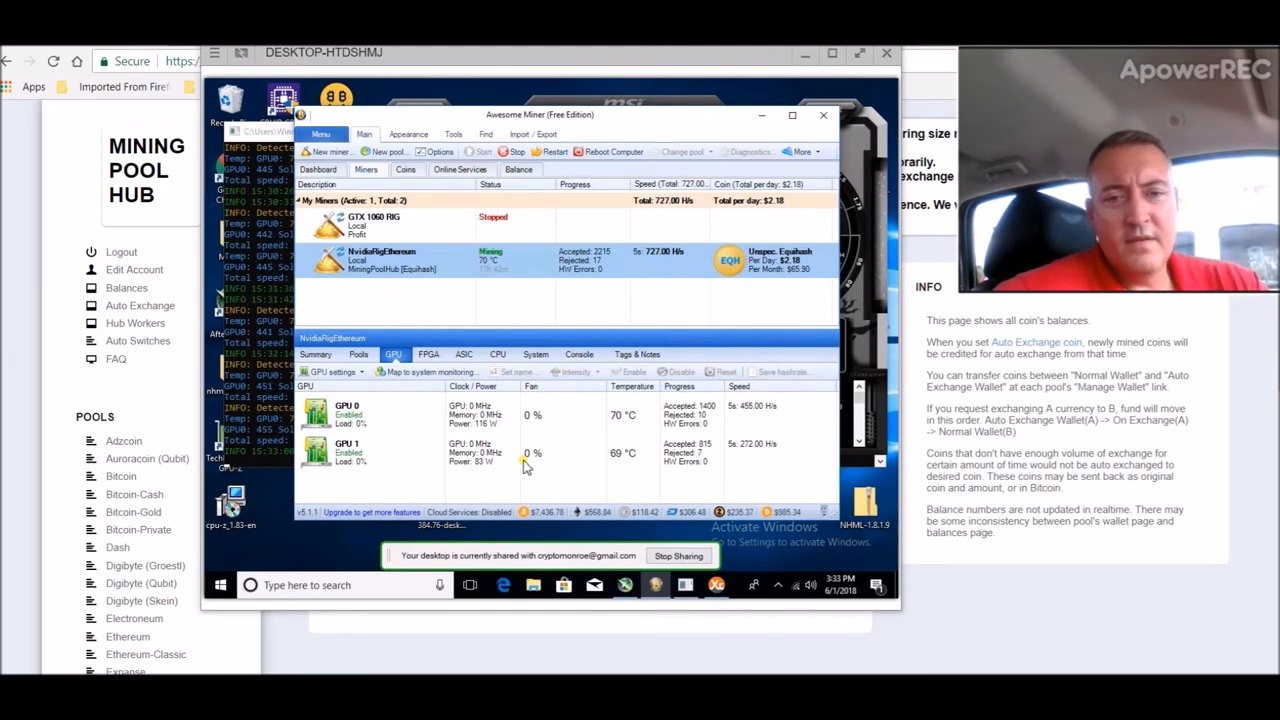
mouse_move(486, 313)
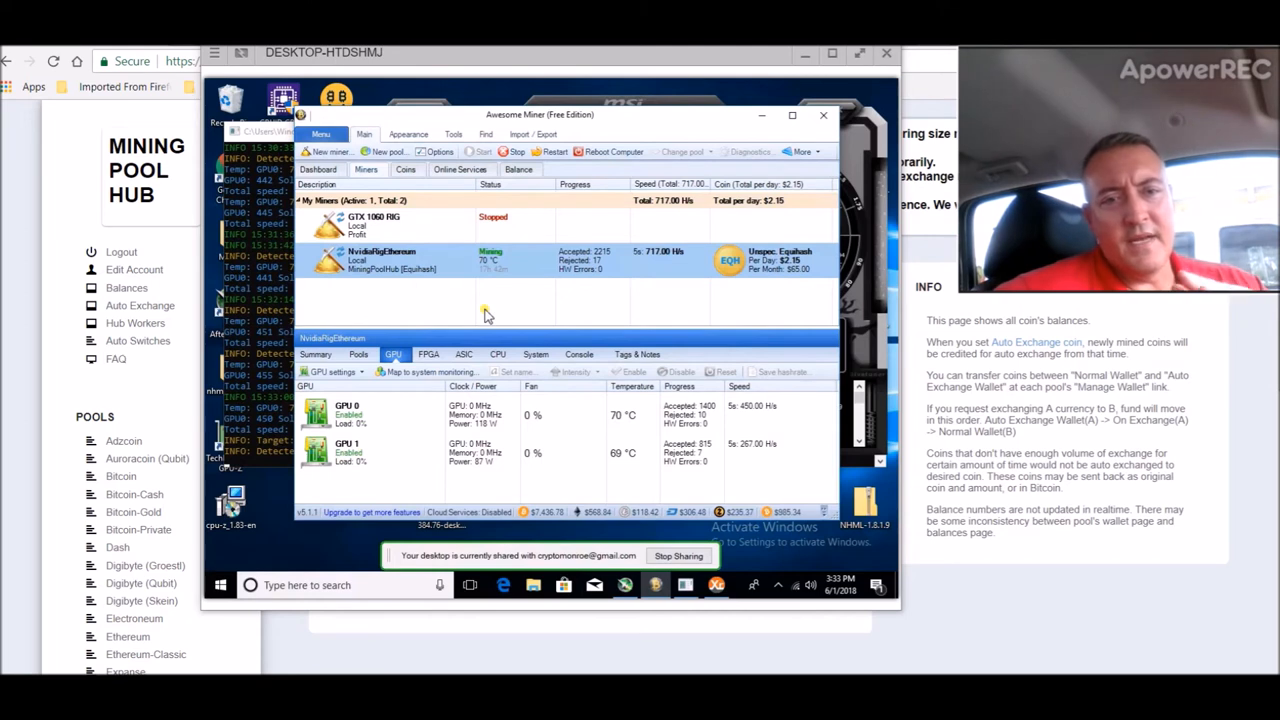
mouse_move(440, 388)
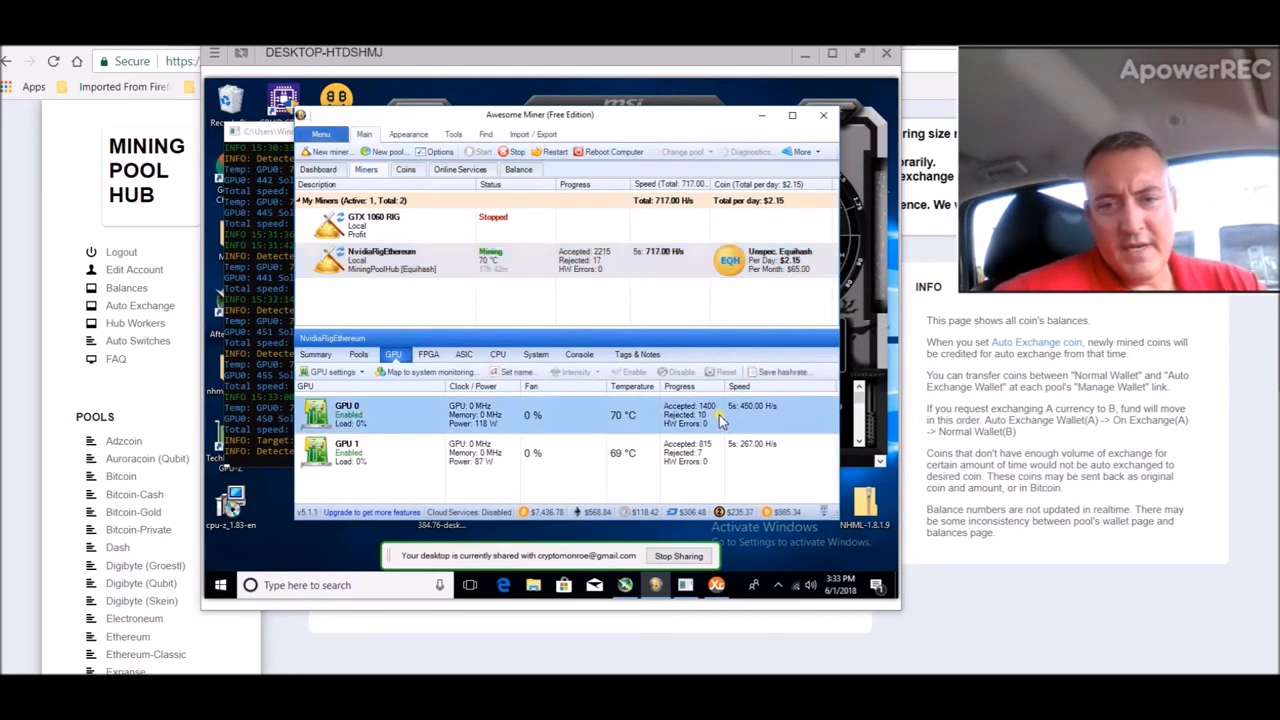
mouse_move(493, 485)
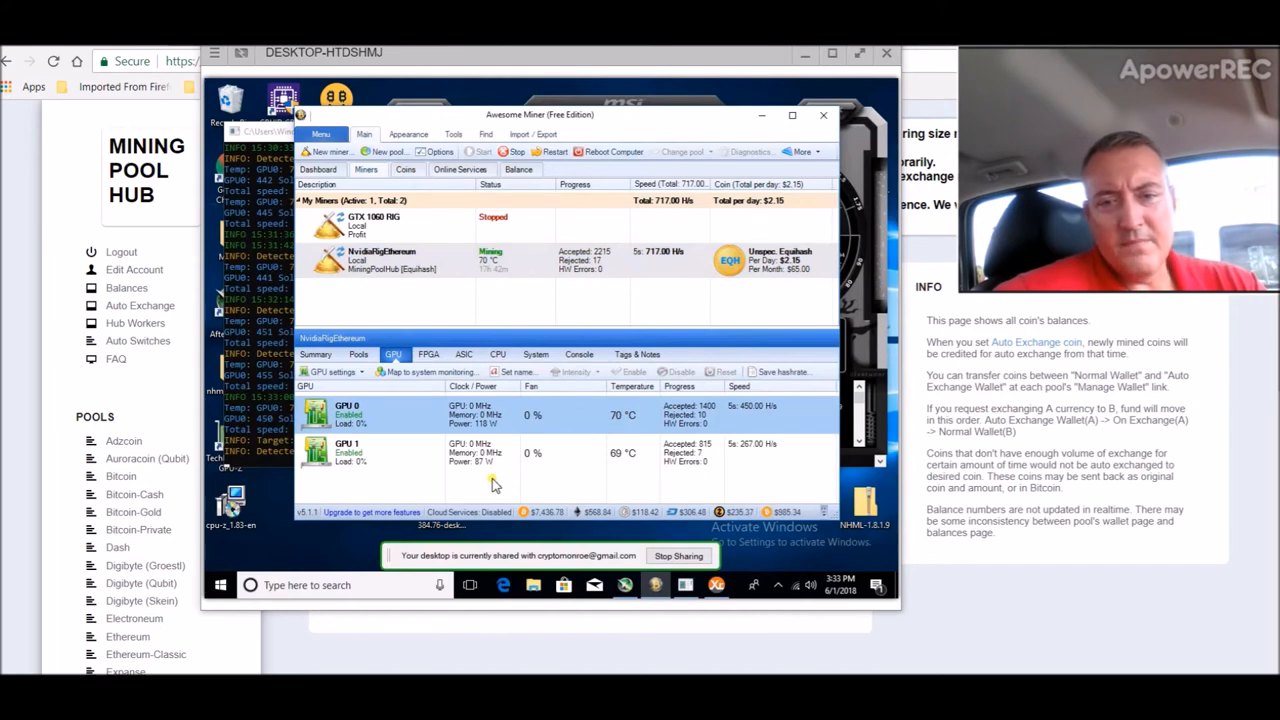
mouse_move(583, 465)
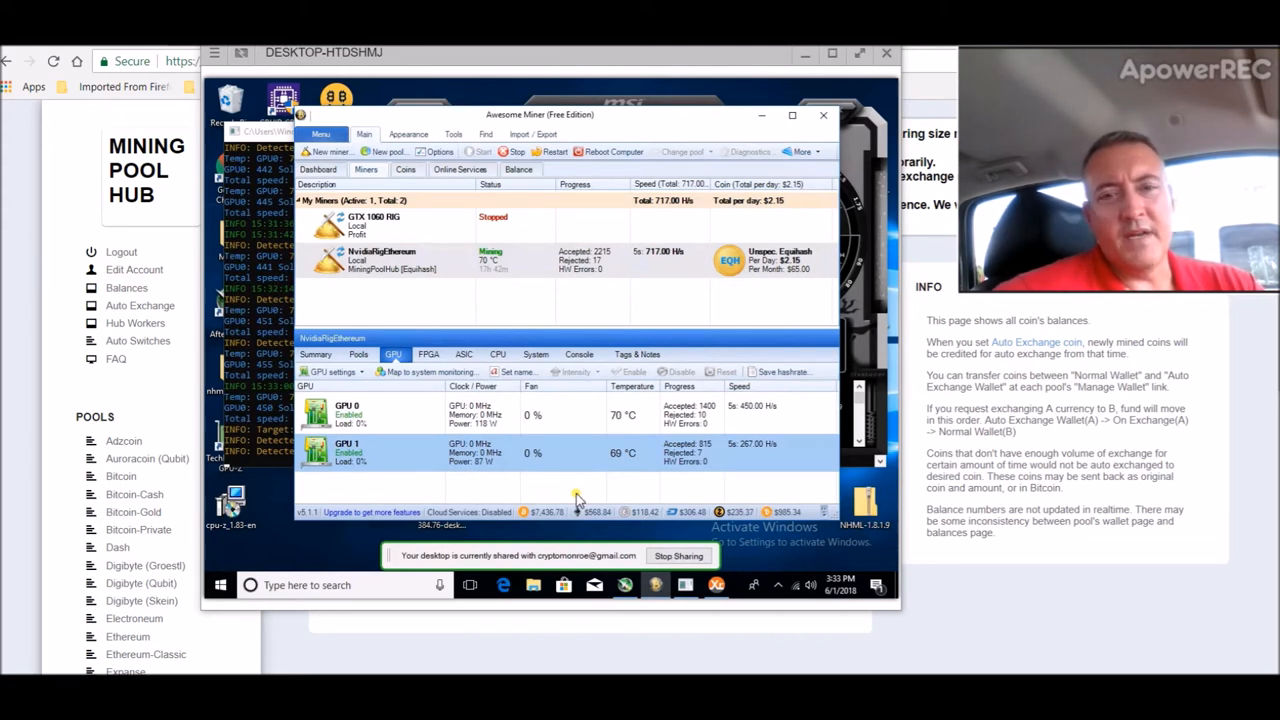
mouse_move(635, 273)
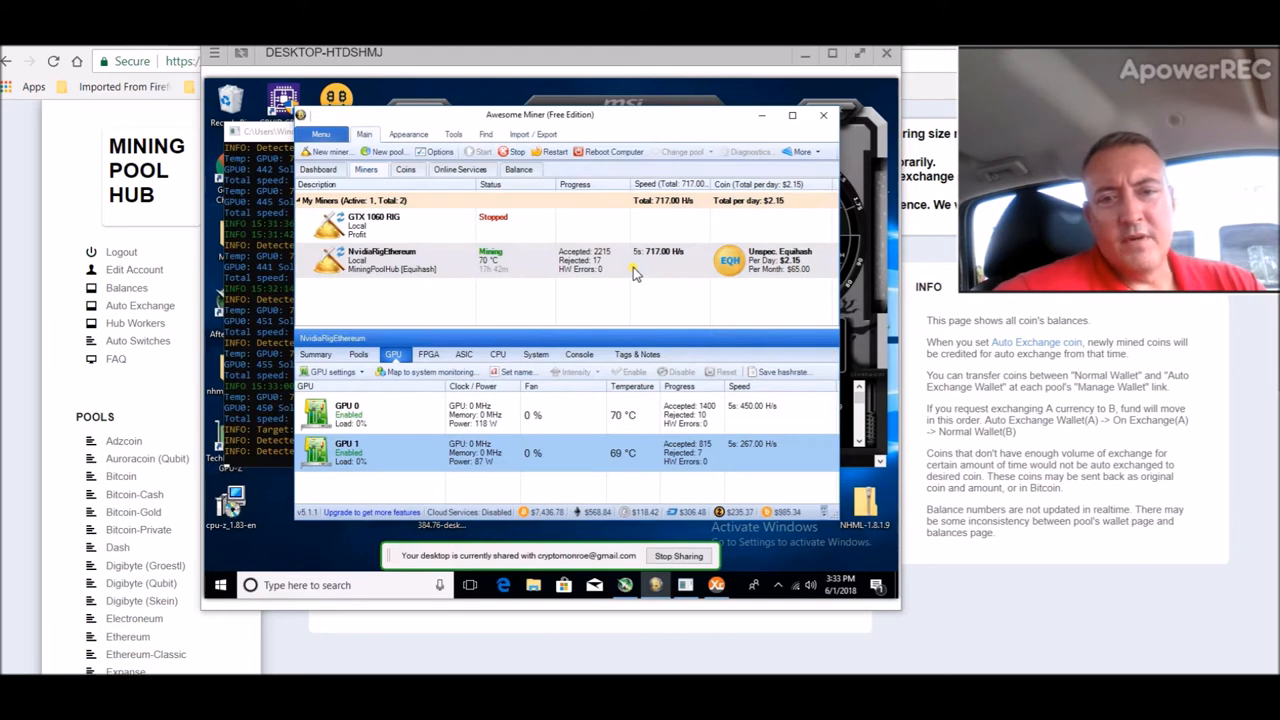
mouse_move(593, 290)
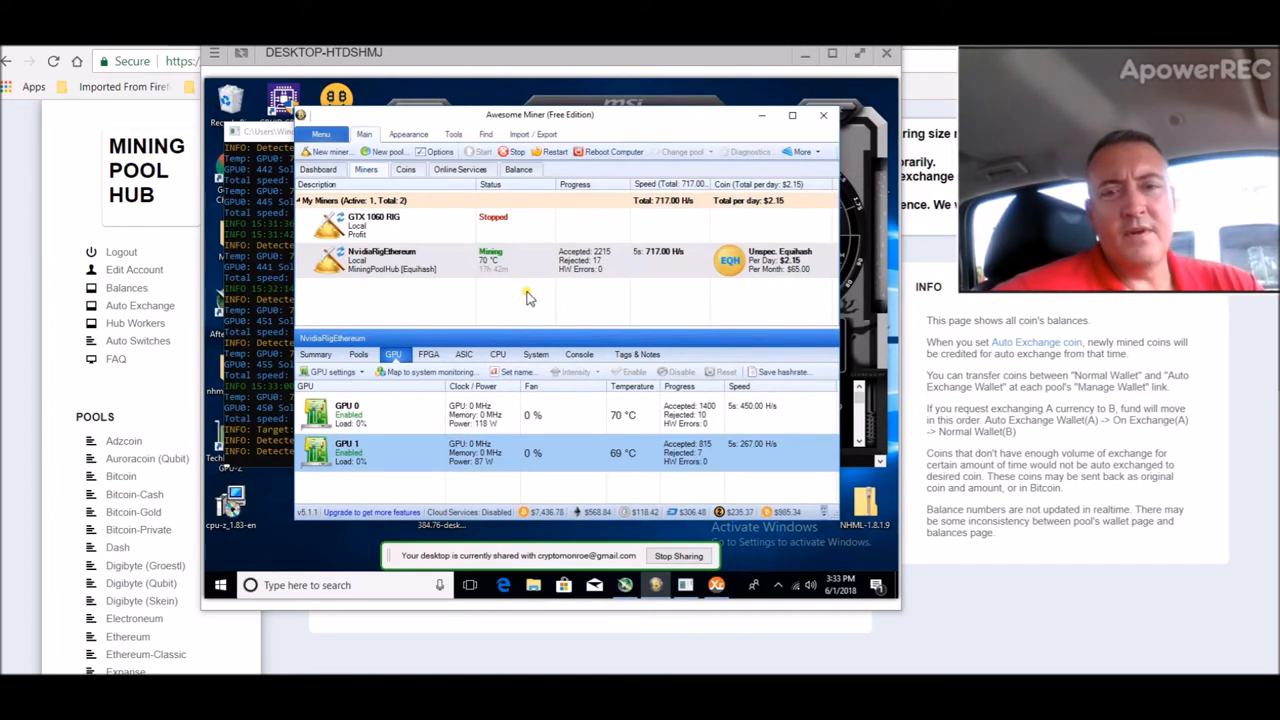
mouse_move(660, 300)
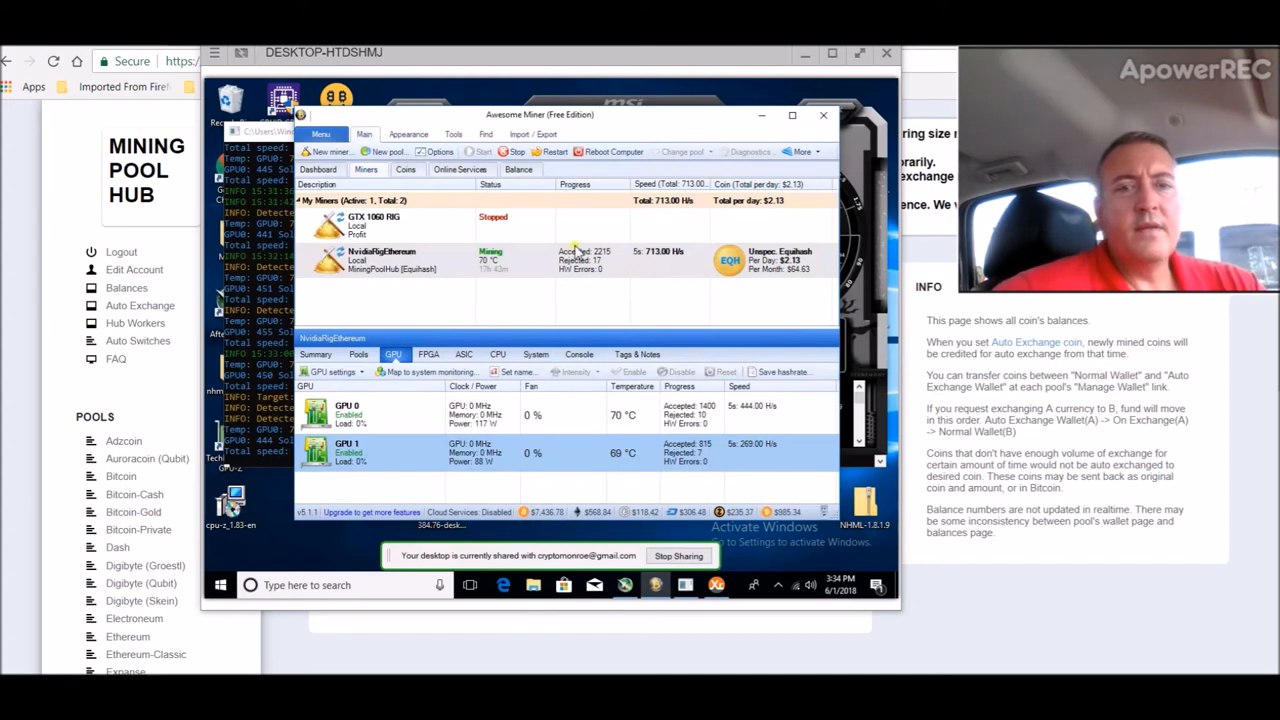
mouse_move(722, 216)
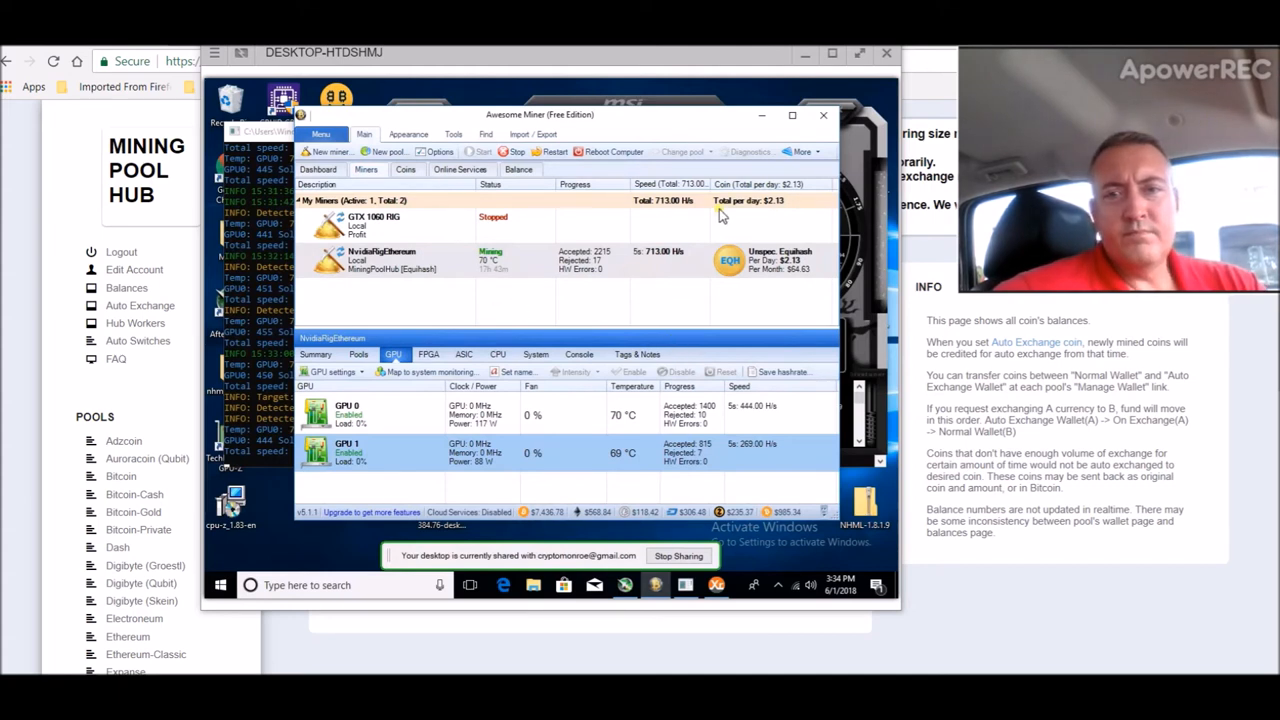
mouse_move(599, 662)
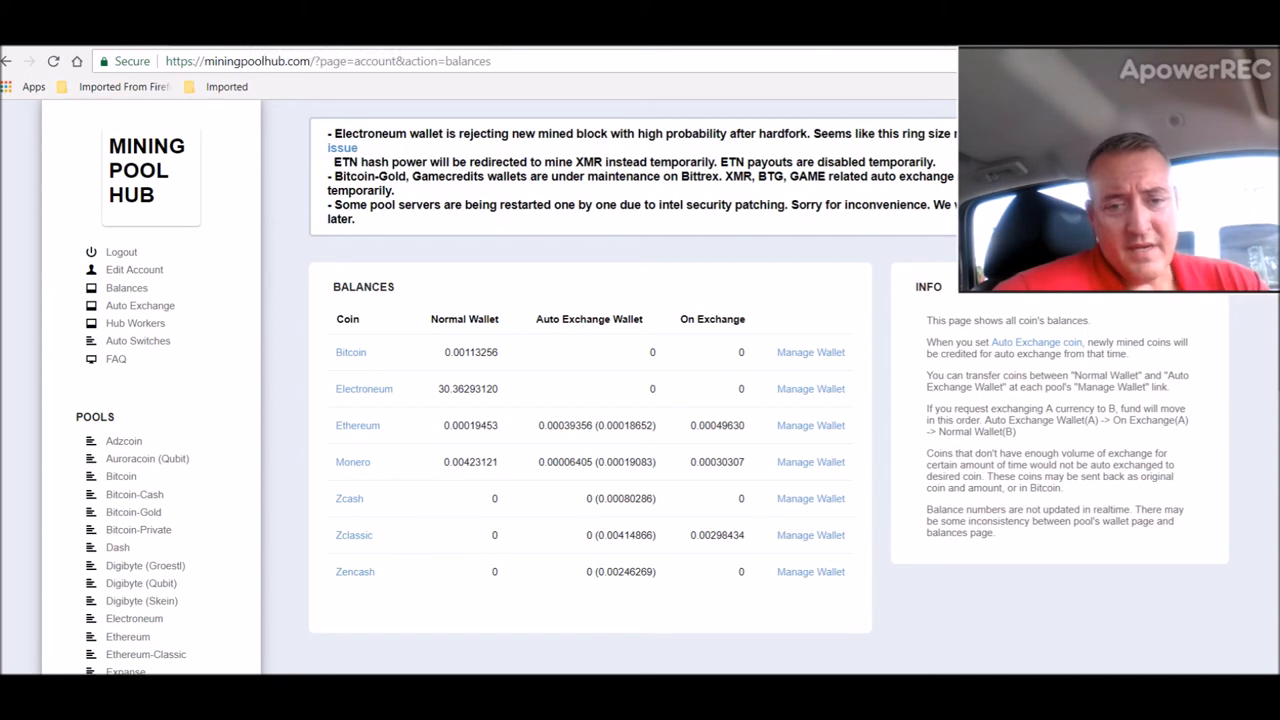
mouse_move(326, 442)
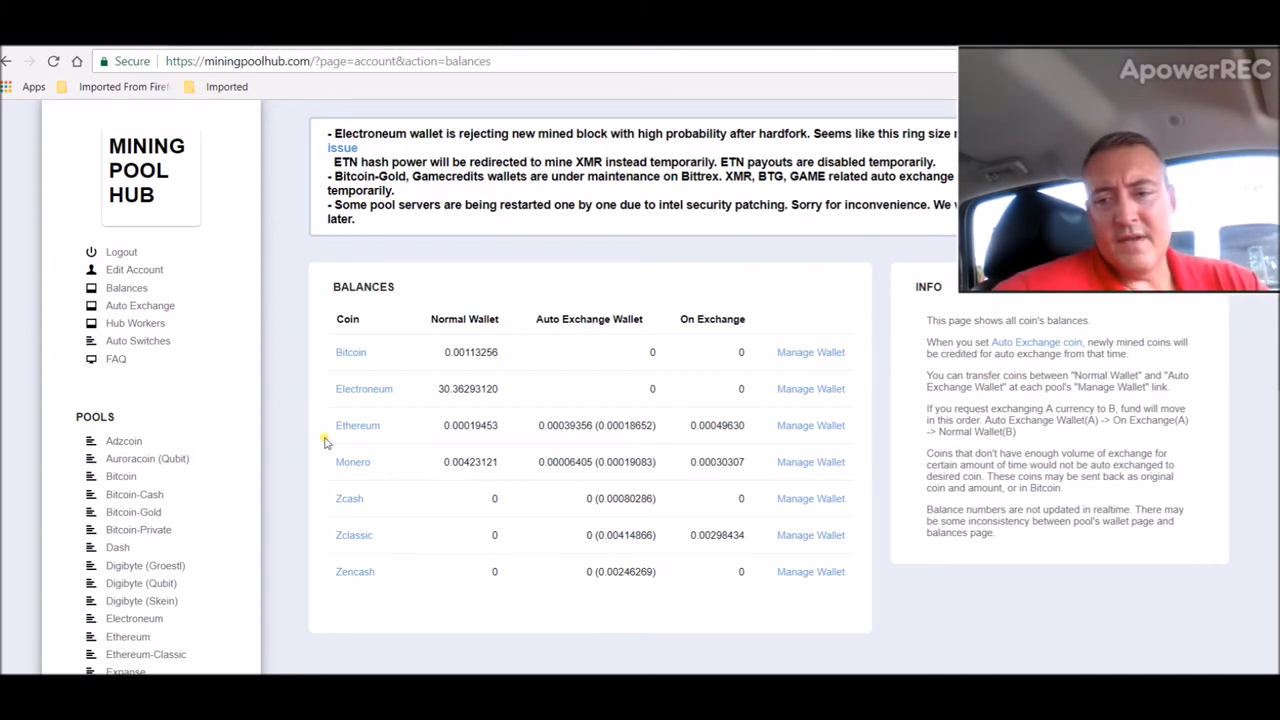
mouse_move(480, 515)
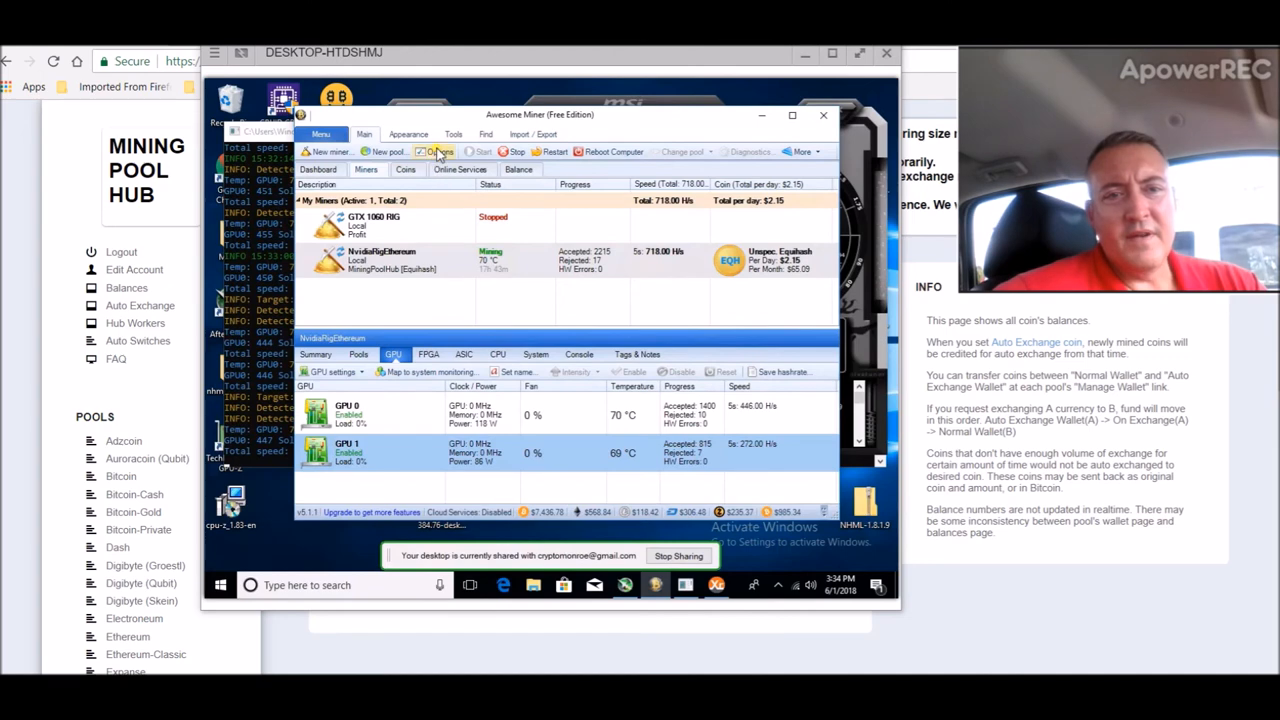
- Show Awesome Miner's Profit Switching options, where Mining Pool Hub is enabled for USA
click(440, 151)
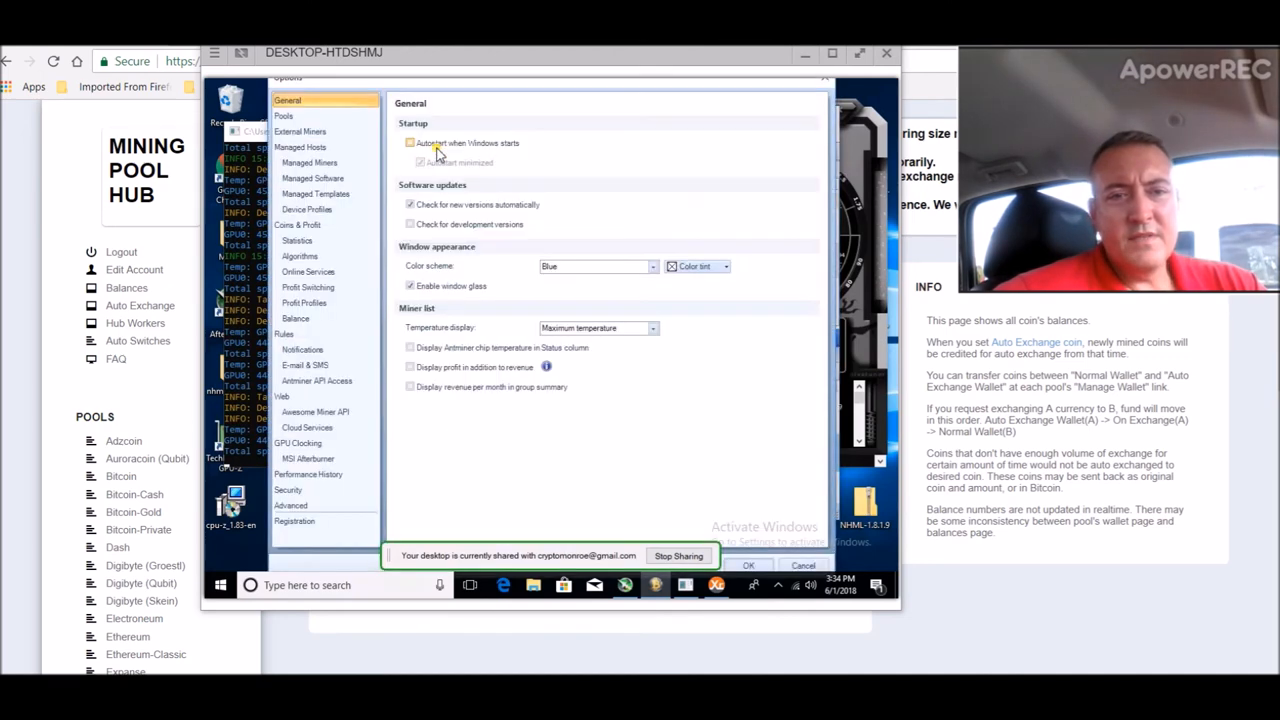
click(308, 287)
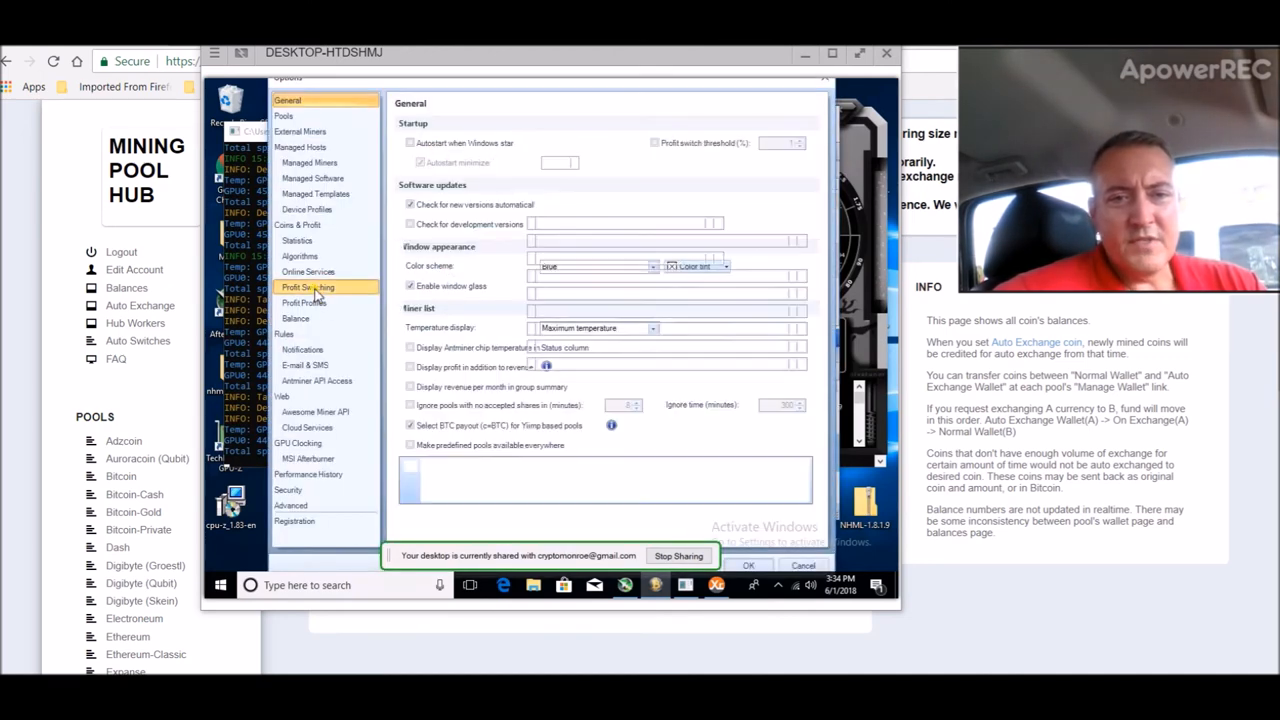
click(308, 287)
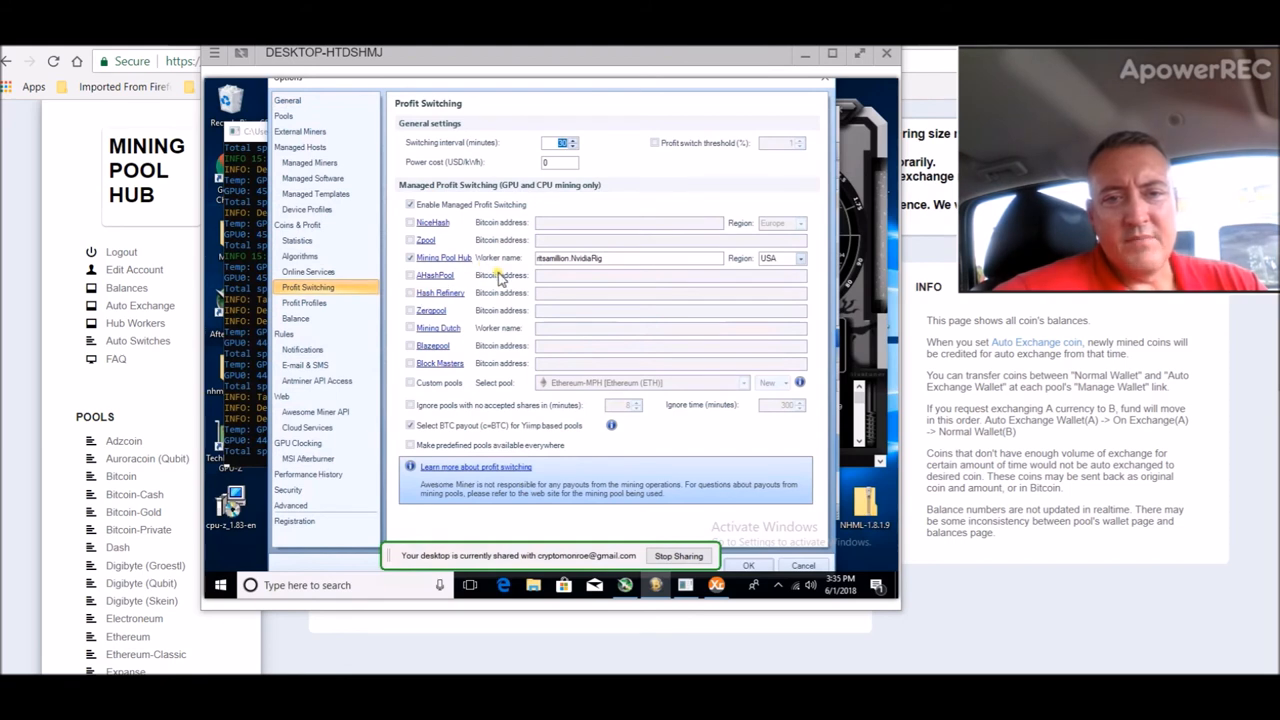
mouse_move(622, 268)
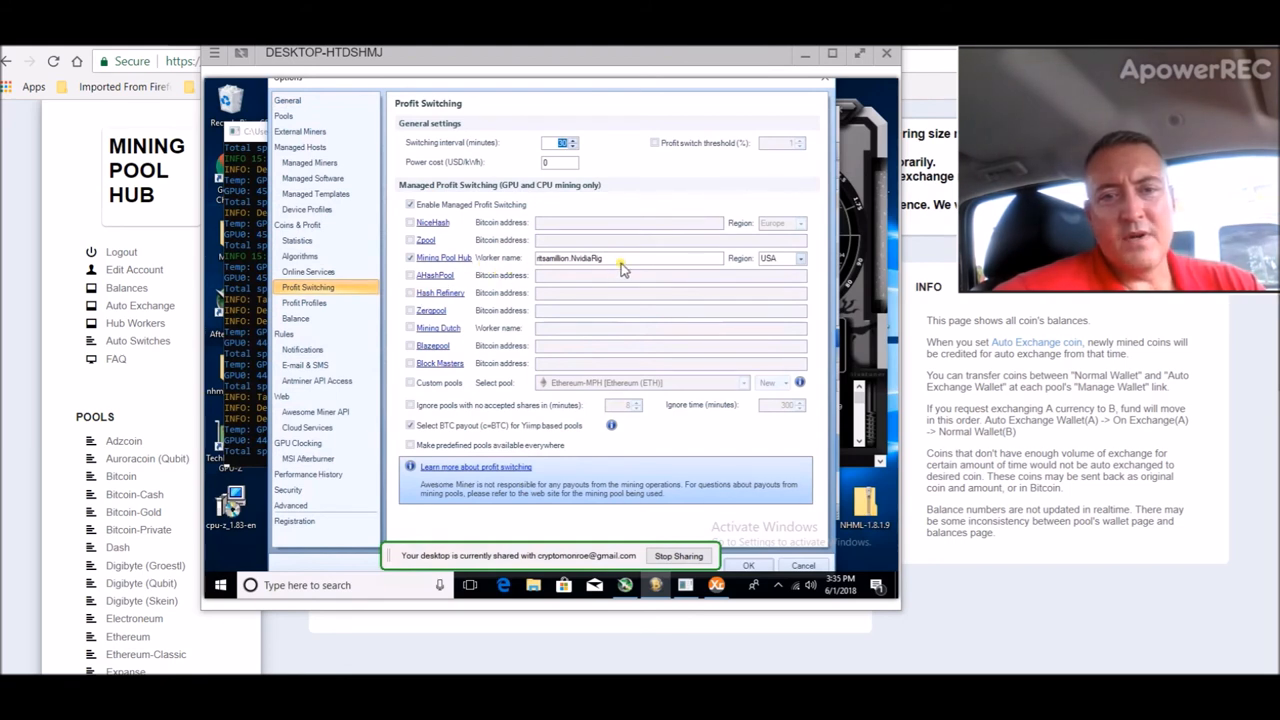
mouse_move(685, 198)
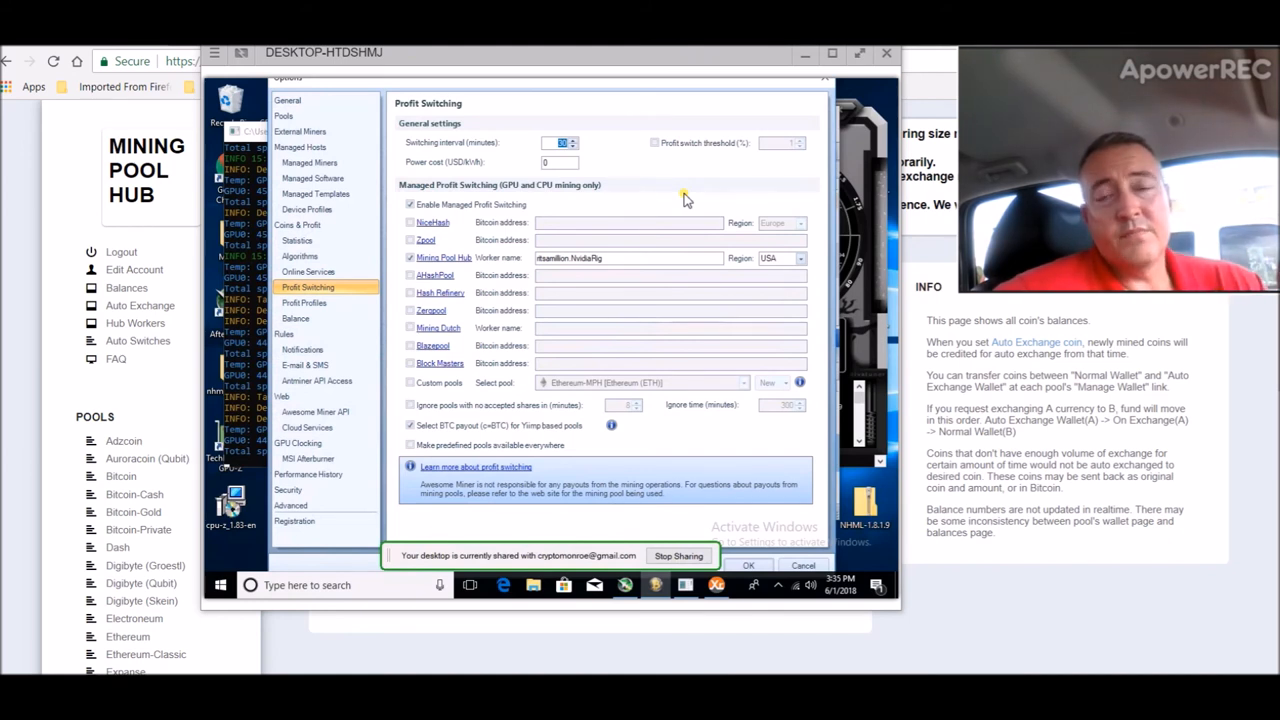
mouse_move(650, 253)
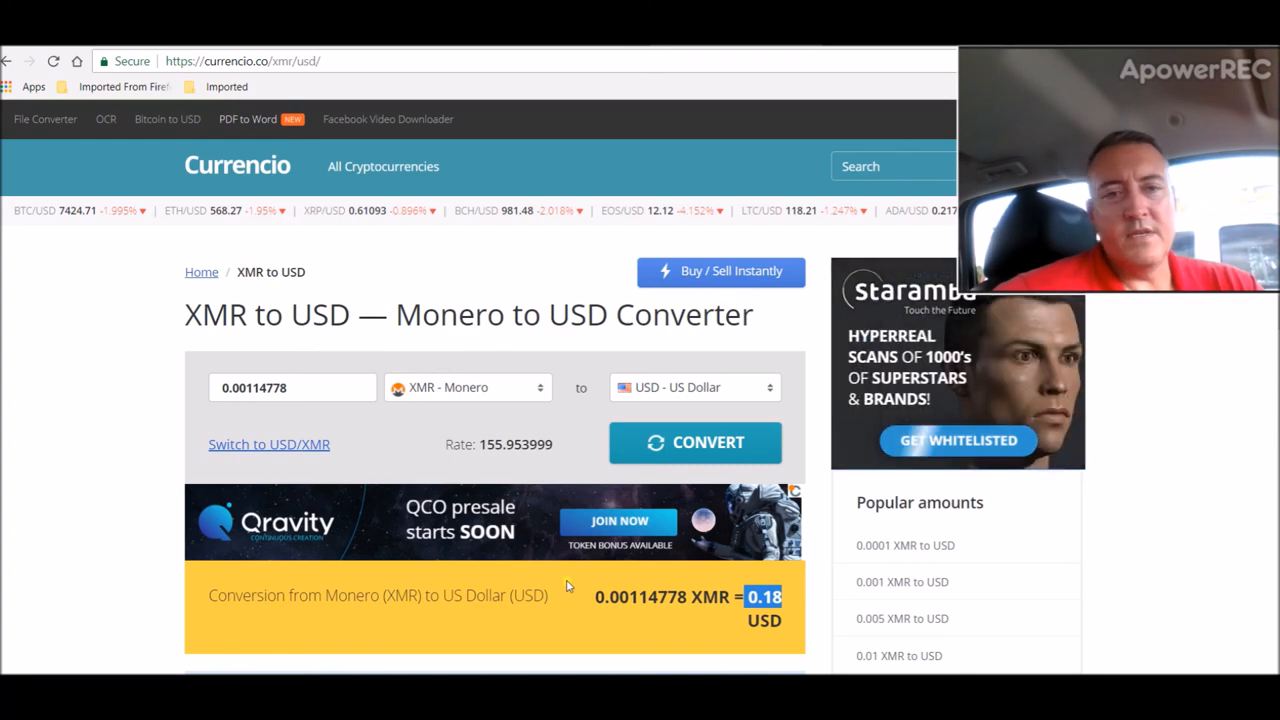
- Open CoinMarketCap's top 100 cryptocurrencies list from the Cryptocurrency bookmarks folder
click(124, 86)
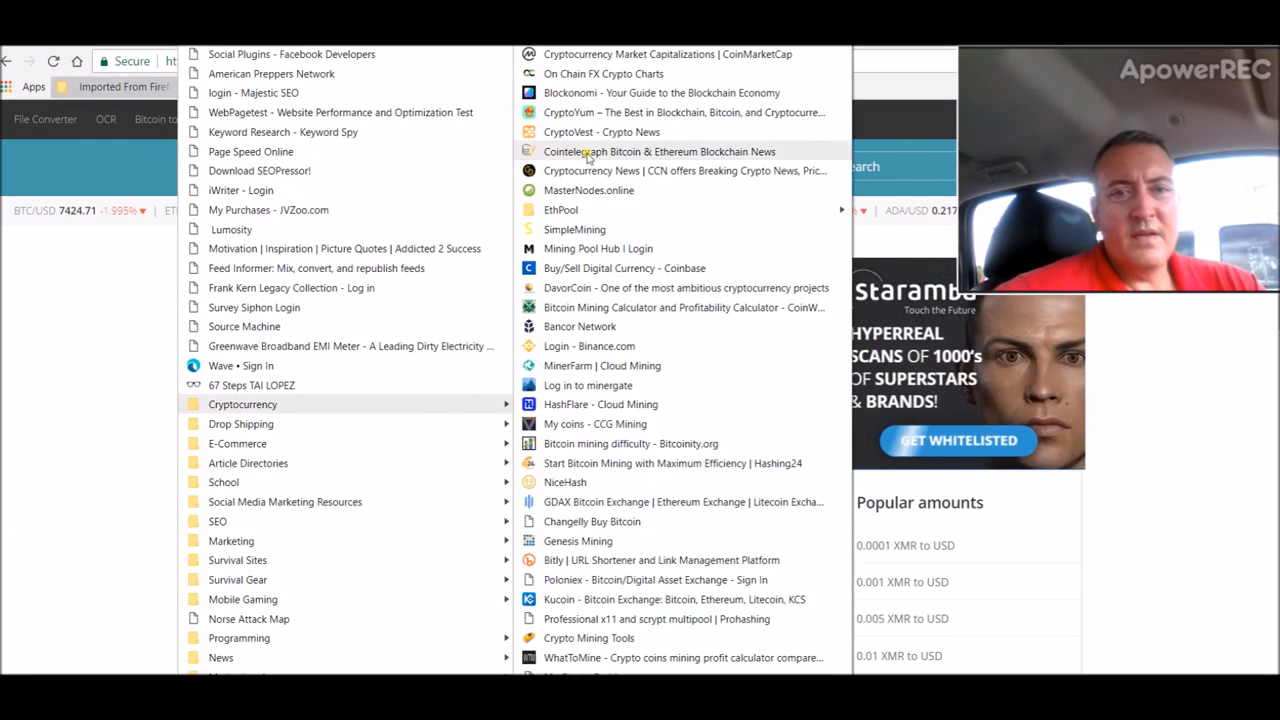
click(665, 54)
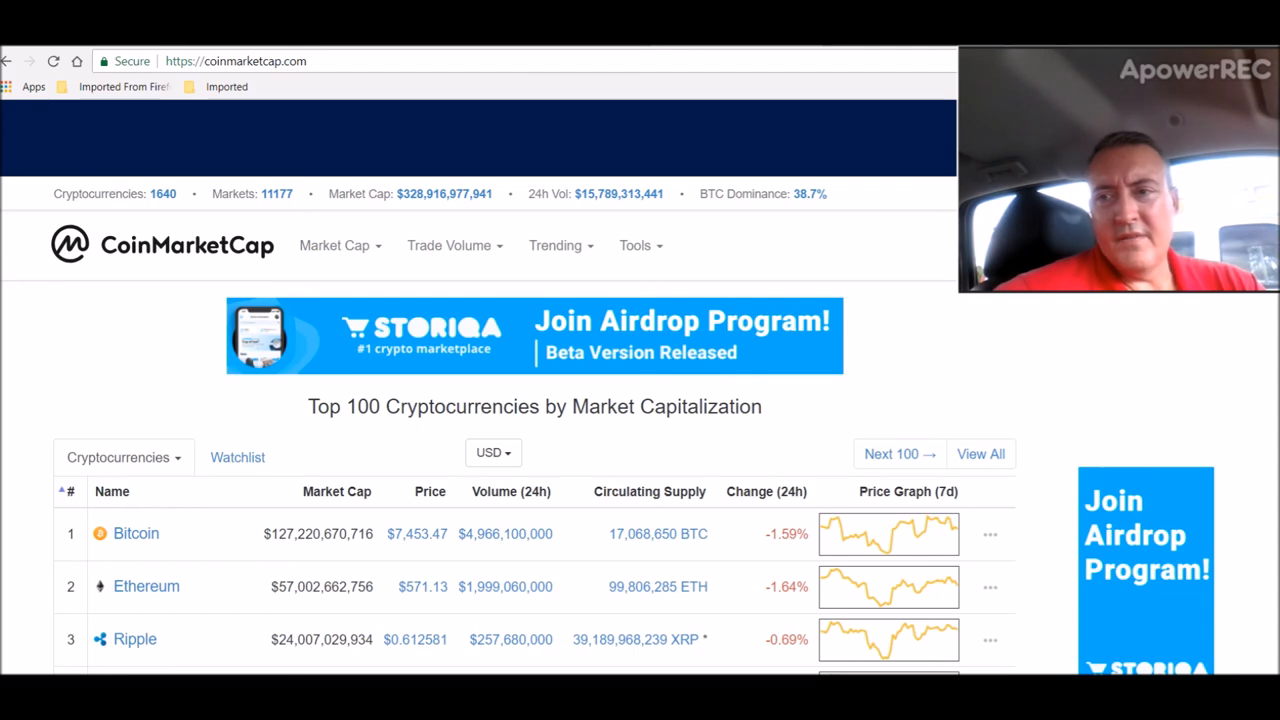
scroll(down, 3)
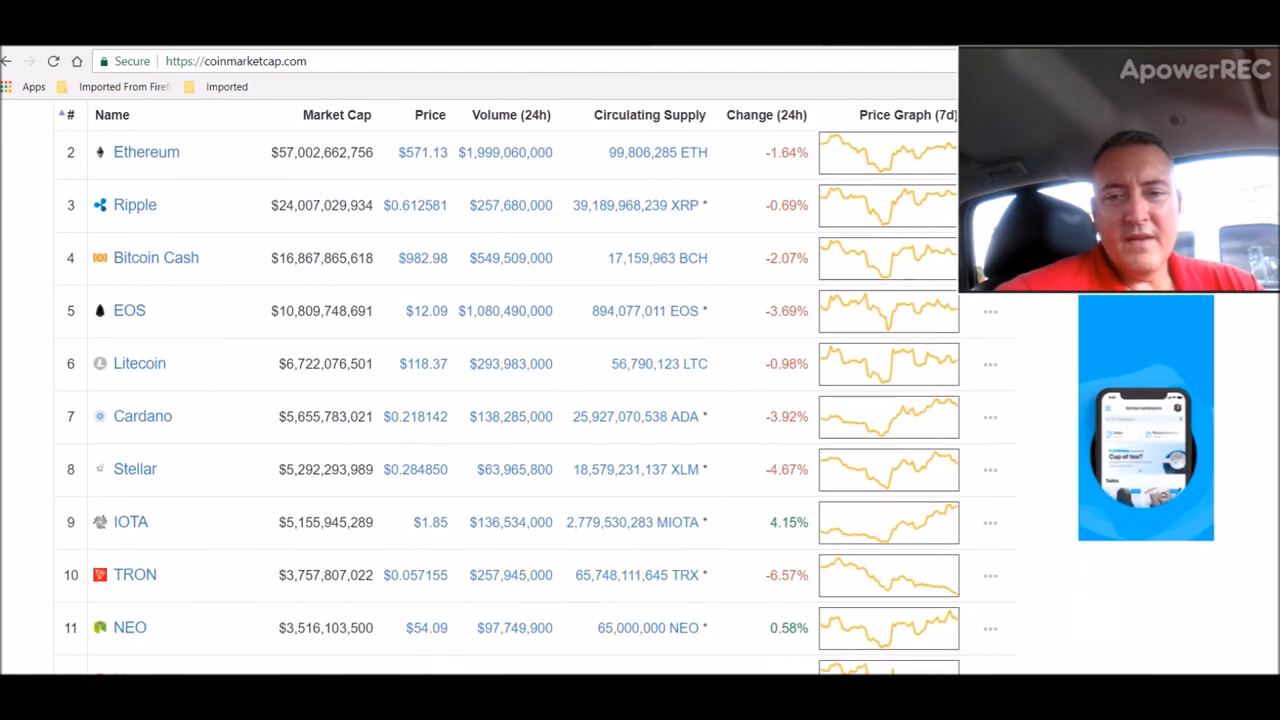
scroll(down, 3)
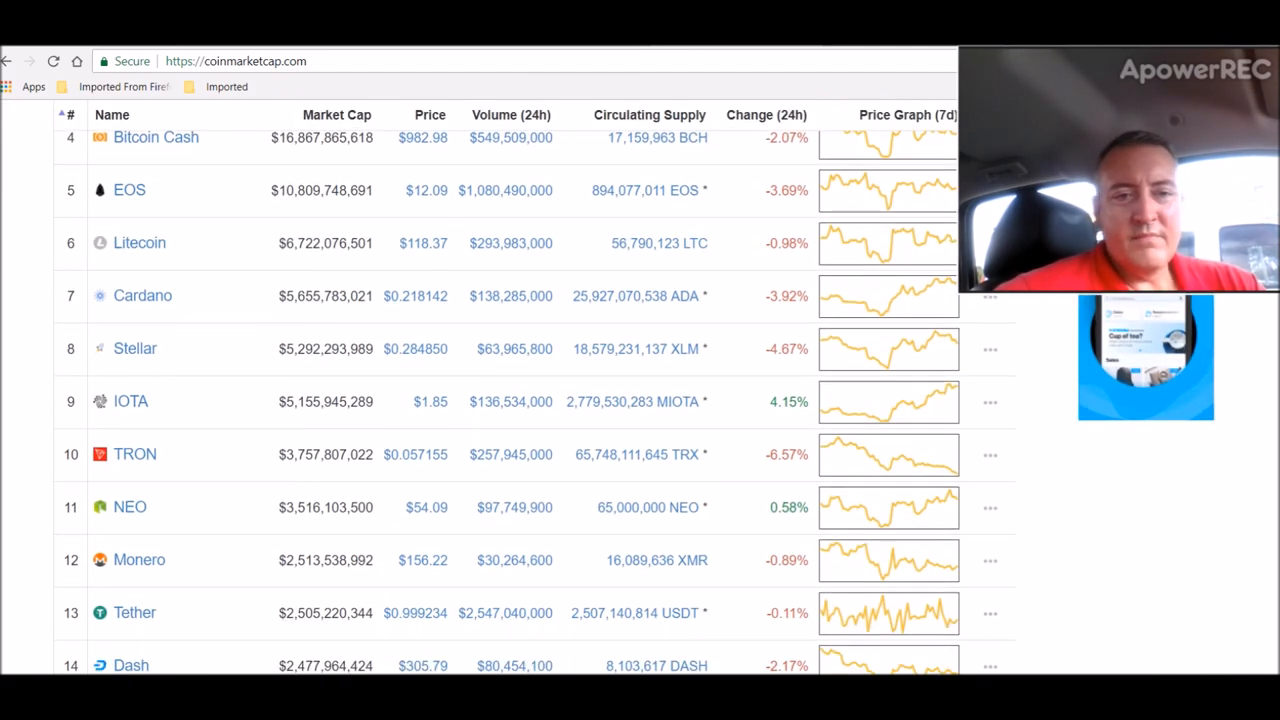
mouse_move(736, 413)
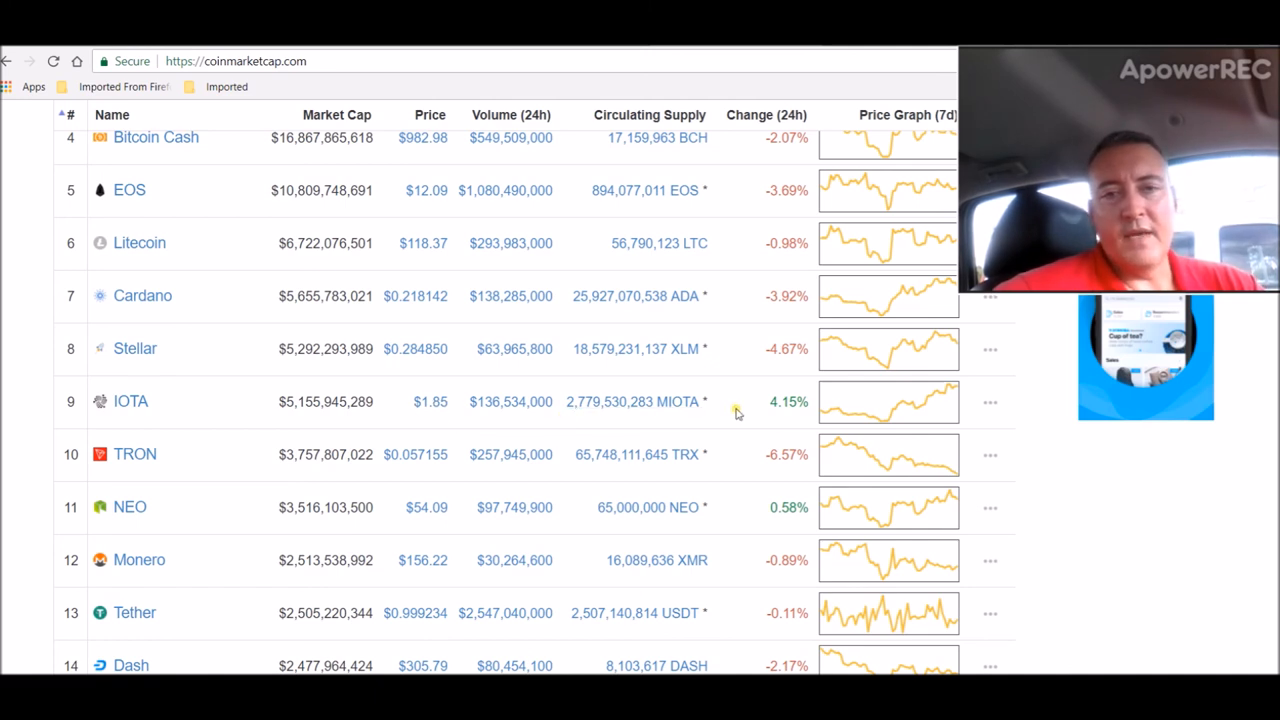
mouse_move(343, 313)
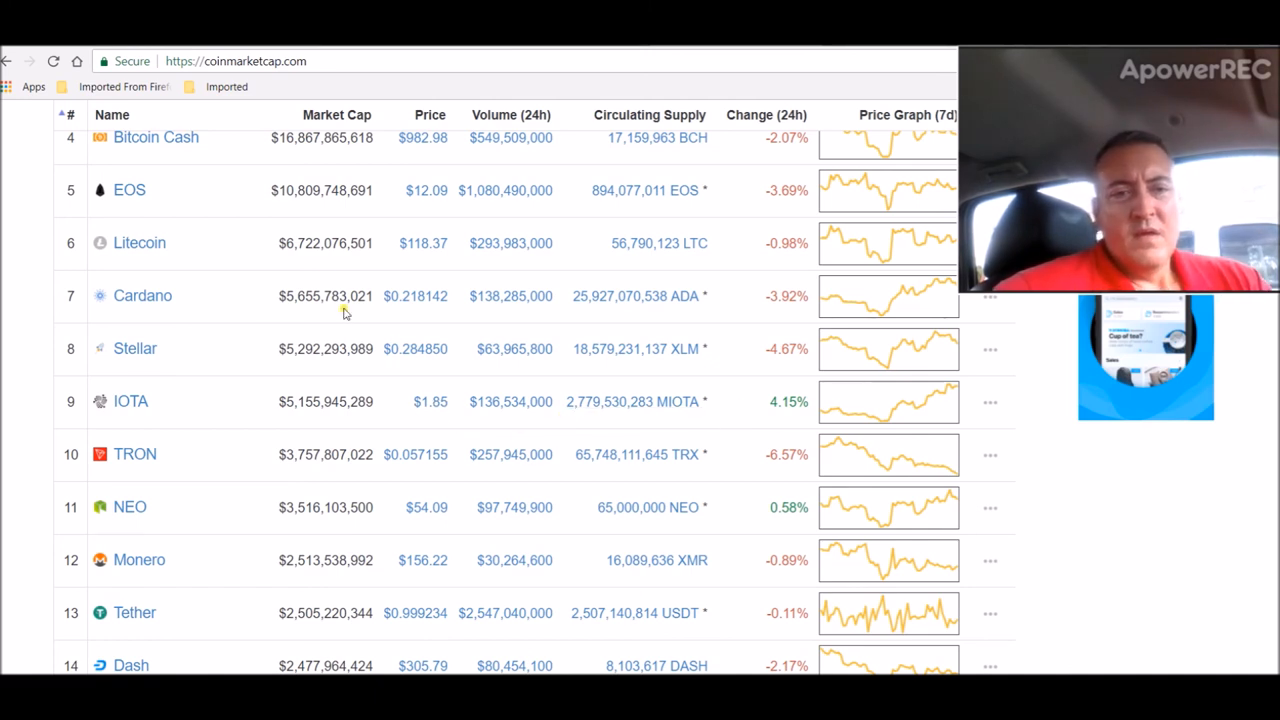
mouse_move(230, 560)
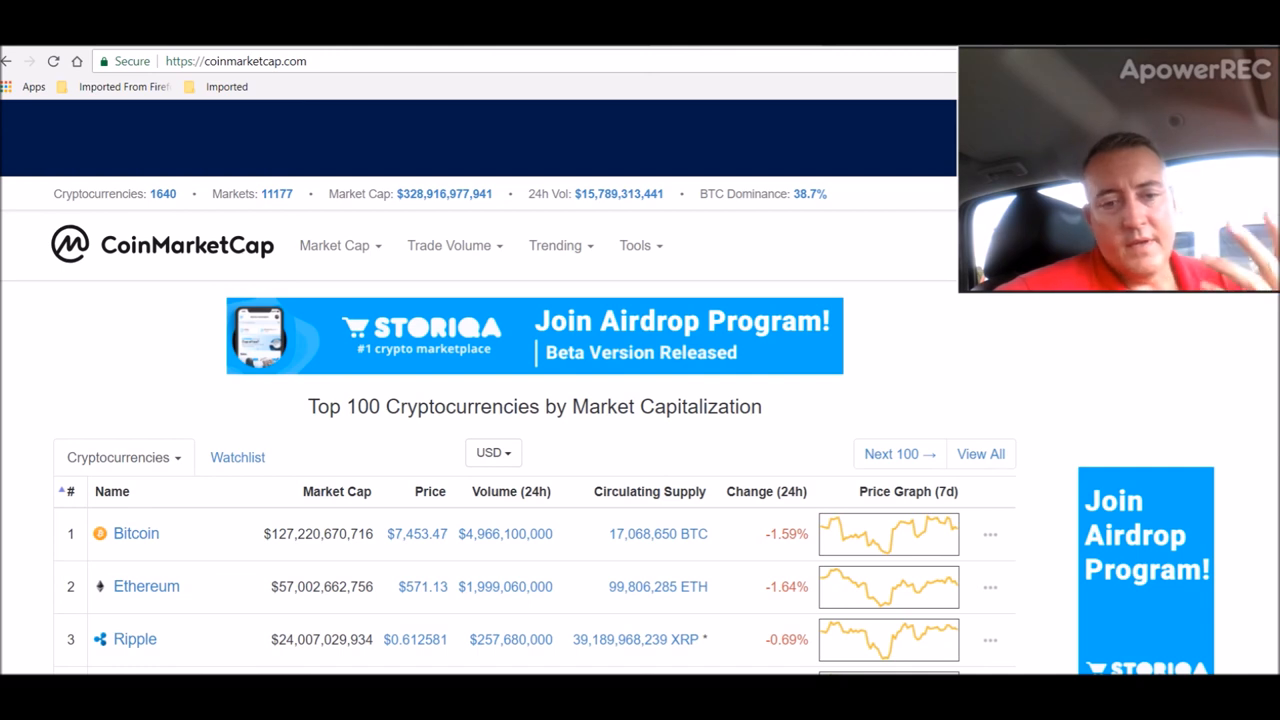
mouse_move(695, 188)
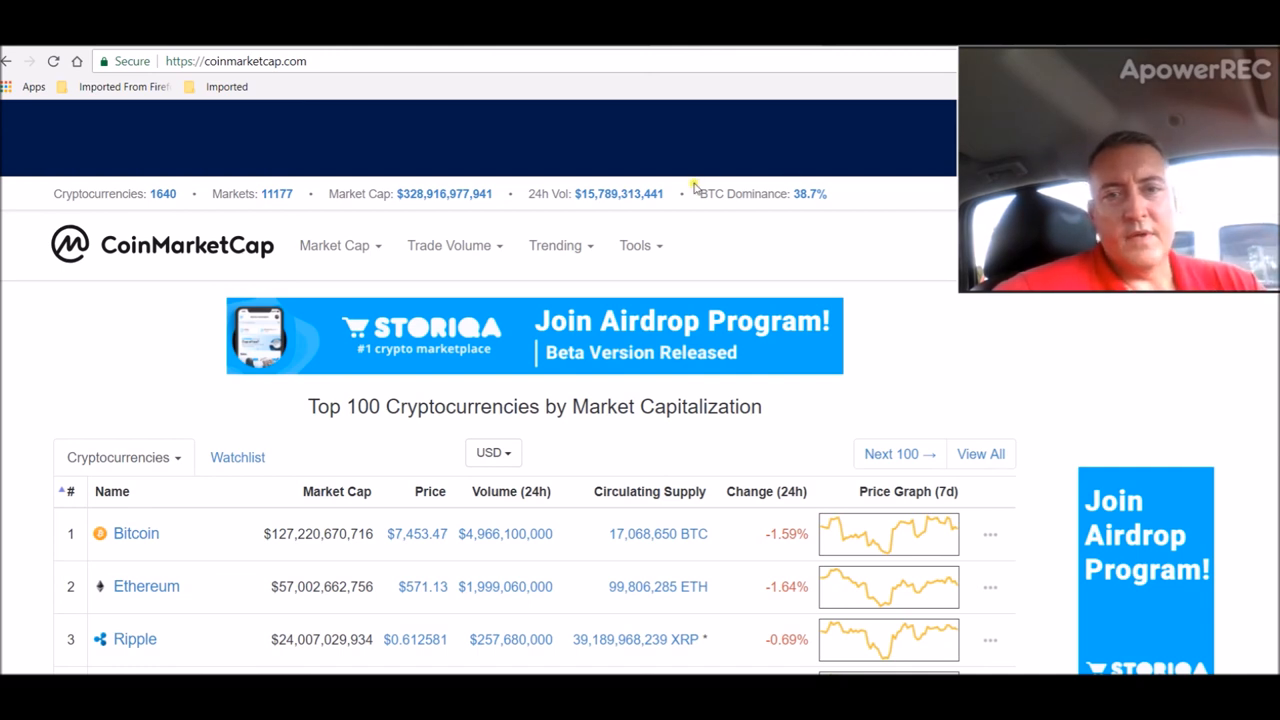